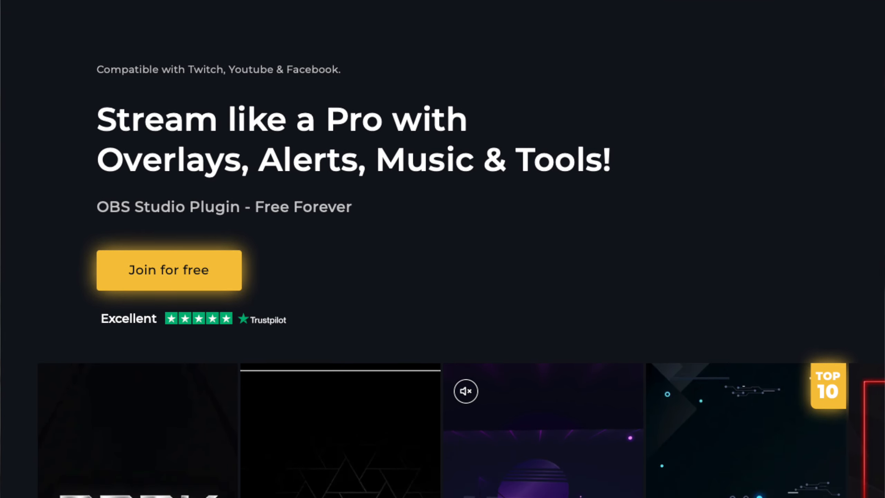
Scroll through the Epidemic Sound genre categories and alphabetical music style list
{"action": "scroll", "scroll_direction": "down", "scroll_amount": 3}
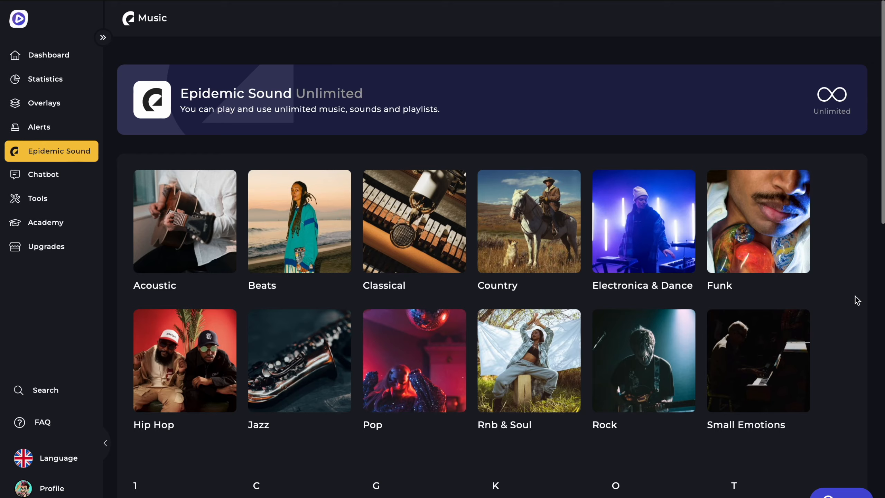
{"action": "scroll", "scroll_direction": "down", "scroll_amount": 3}
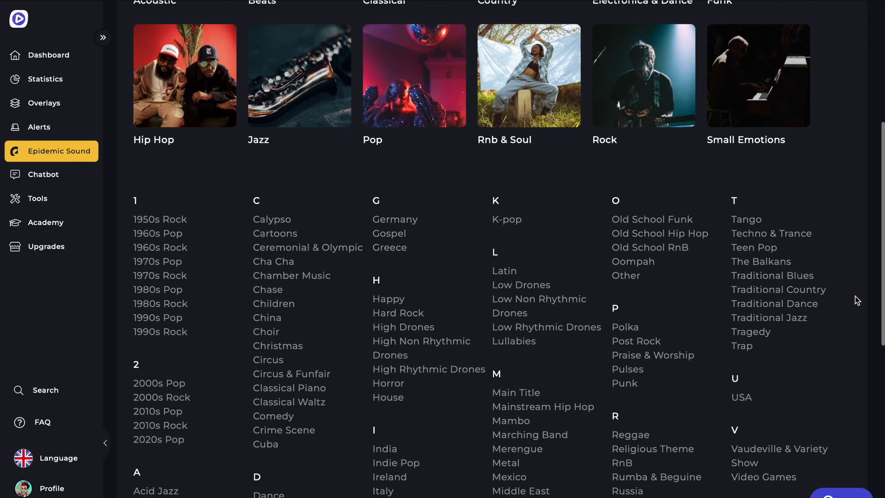
{"action": "scroll", "scroll_direction": "up", "scroll_amount": 3}
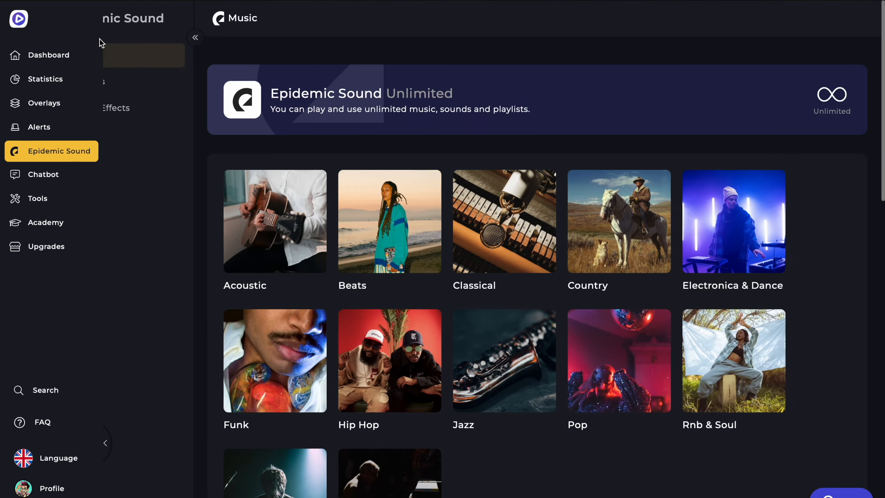
{"action": "left_click", "coordinate": [150, 108]}
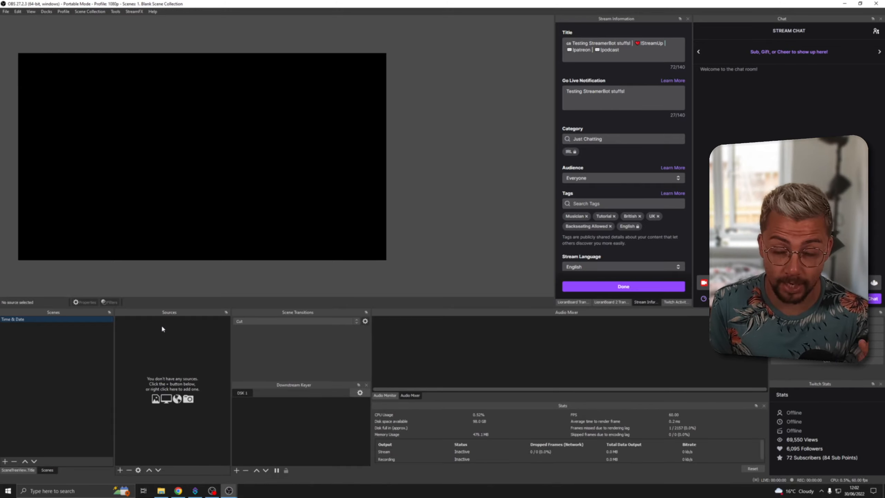
{"action": "mouse_move", "coordinate": [153, 338]}
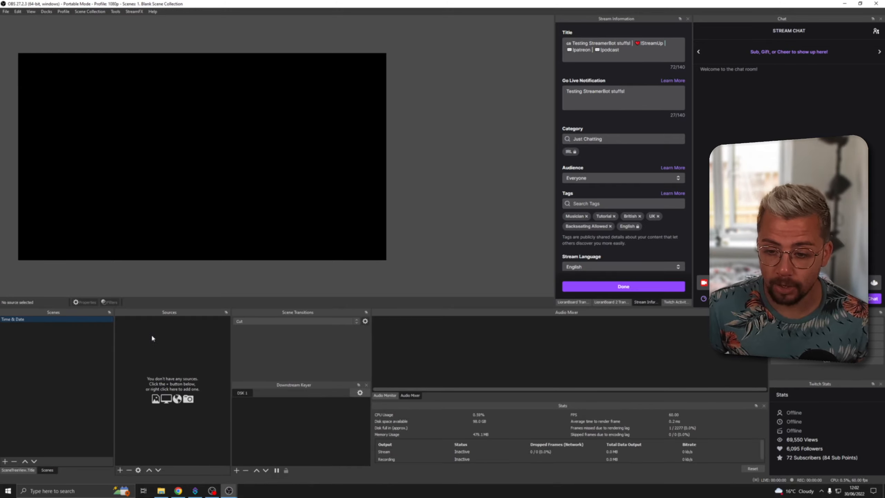
Add a Text (GDI+) source named 'Time & Date Widget' to the scene
{"action": "left_click", "coordinate": [119, 470]}
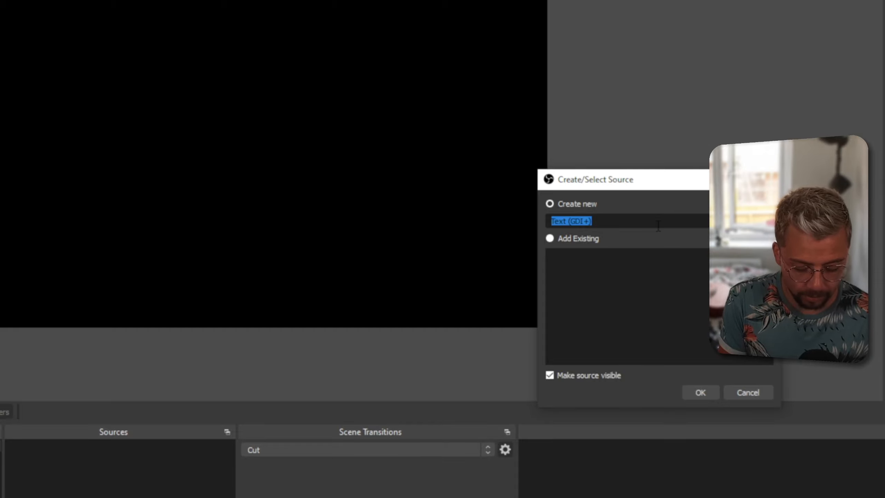
{"action": "type", "text": "Time & D"}
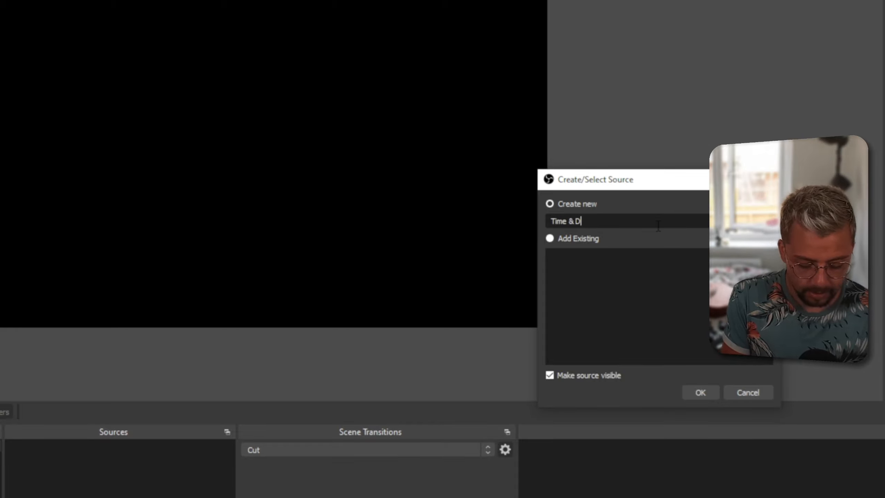
{"action": "type", "text": "ate Widget"}
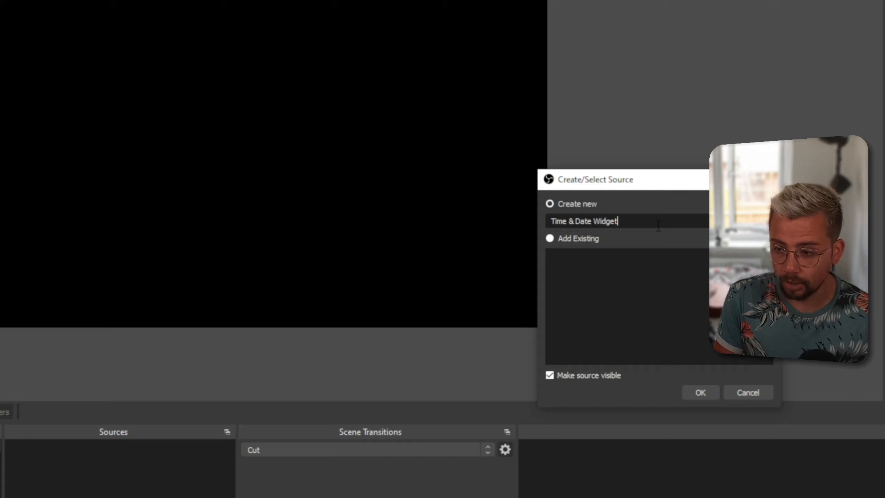
{"action": "left_click", "coordinate": [700, 392]}
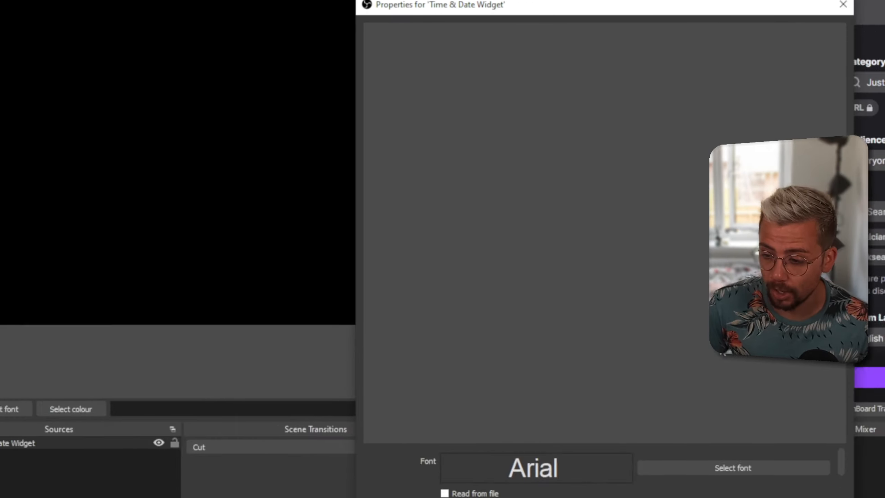
Set the text font to Arial Regular, enter placeholder 'dasf', and centre it on the canvas
{"action": "left_click", "coordinate": [732, 468]}
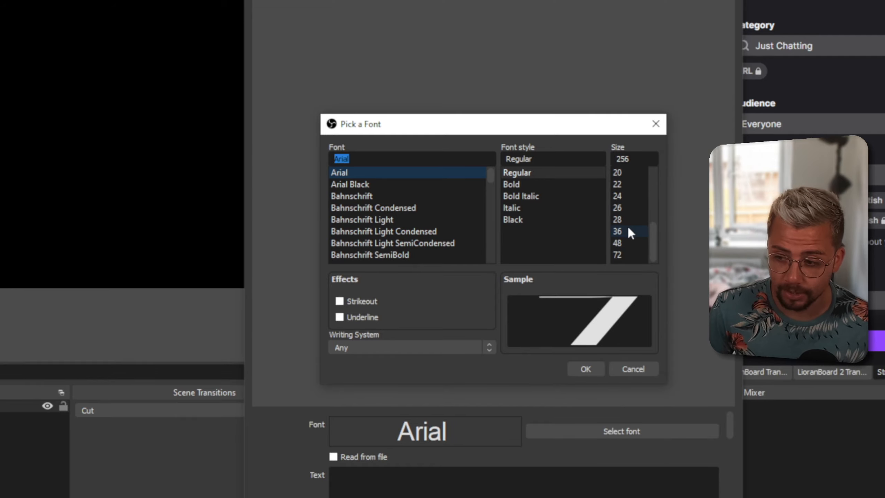
{"action": "left_click", "coordinate": [586, 369]}
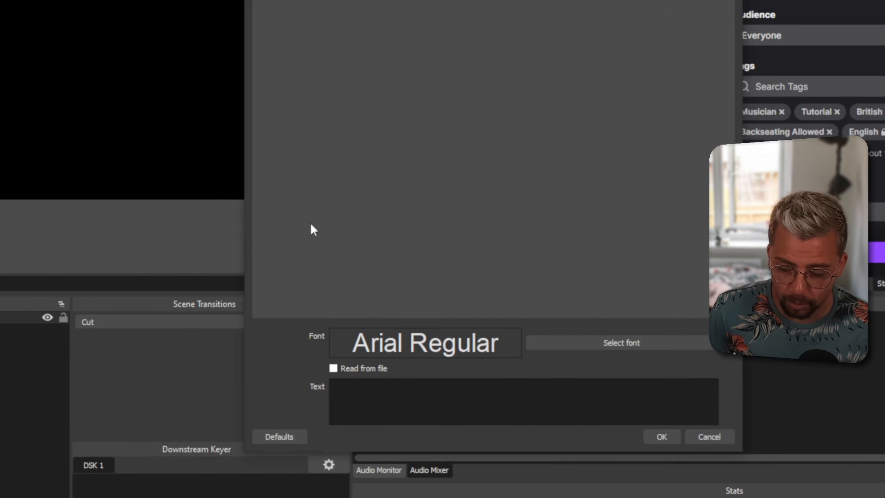
{"action": "type", "text": "dasfsdfhsdjfsdf#"}
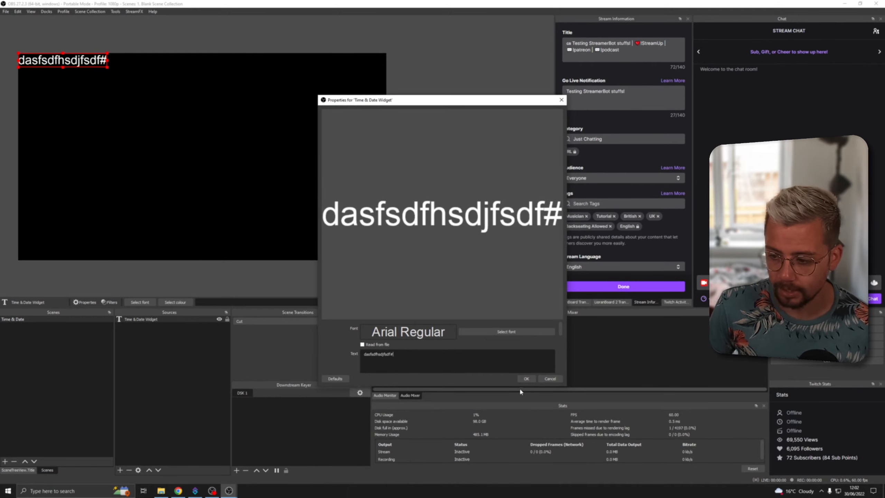
{"action": "left_click", "coordinate": [525, 378]}
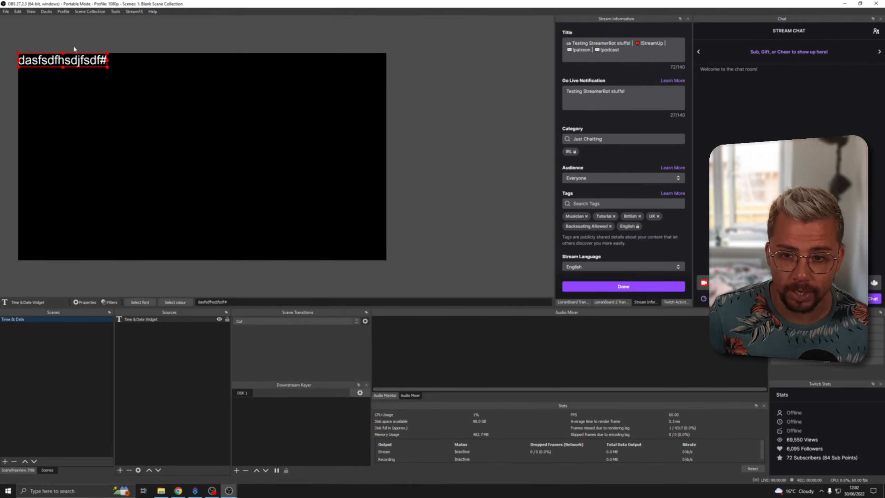
{"action": "left_click_drag", "start_coordinate": [63, 60], "coordinate": [201, 156]}
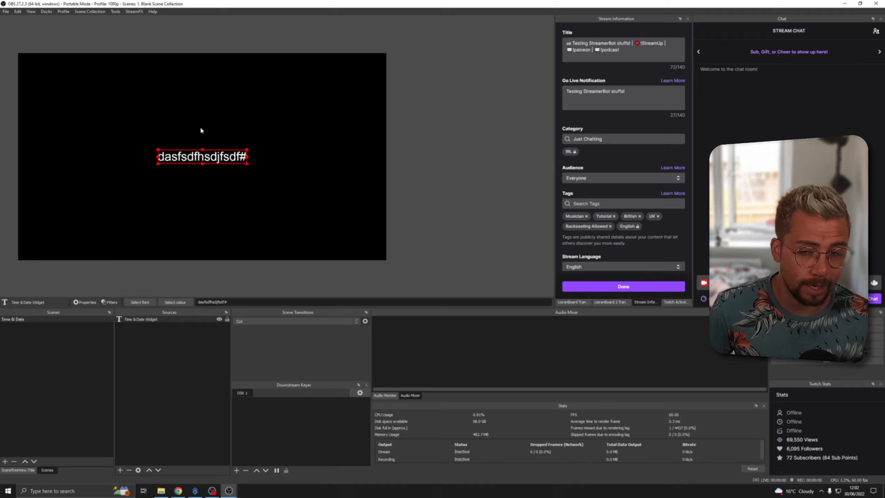
{"action": "mouse_move", "coordinate": [211, 161]}
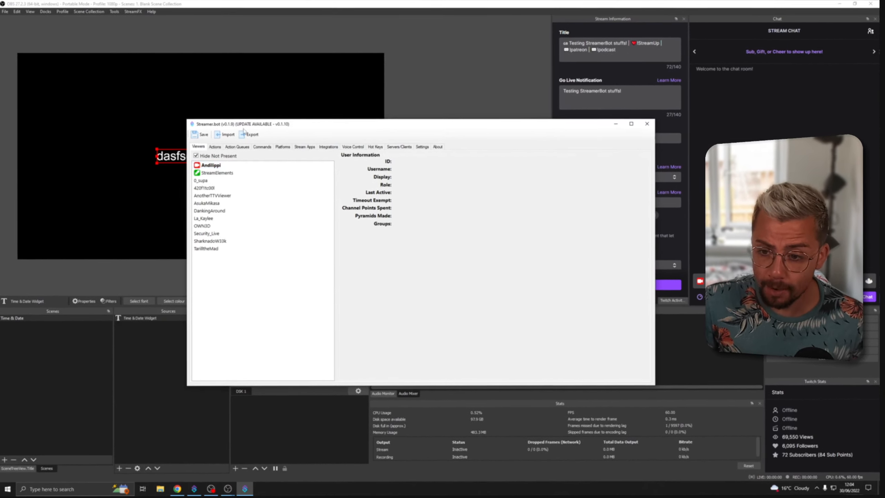
Create a new Streamer.bot action named 'Time & Date'
{"action": "left_click", "coordinate": [216, 147]}
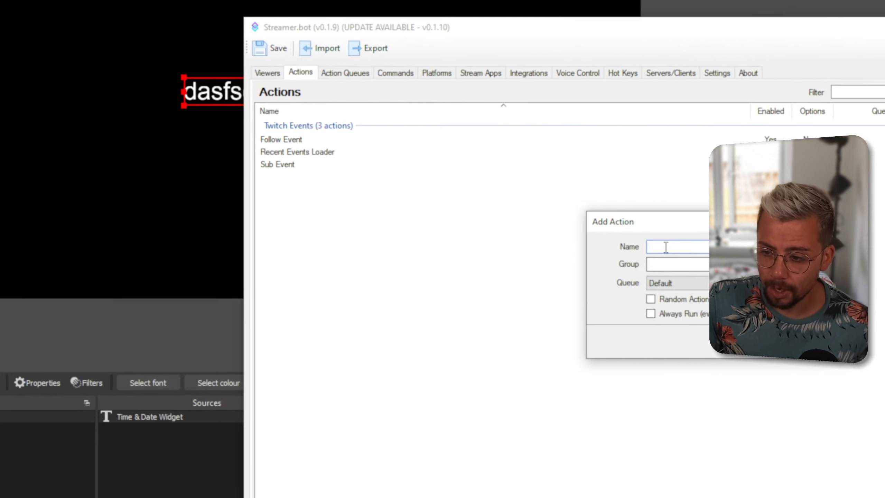
{"action": "type", "text": "Time"}
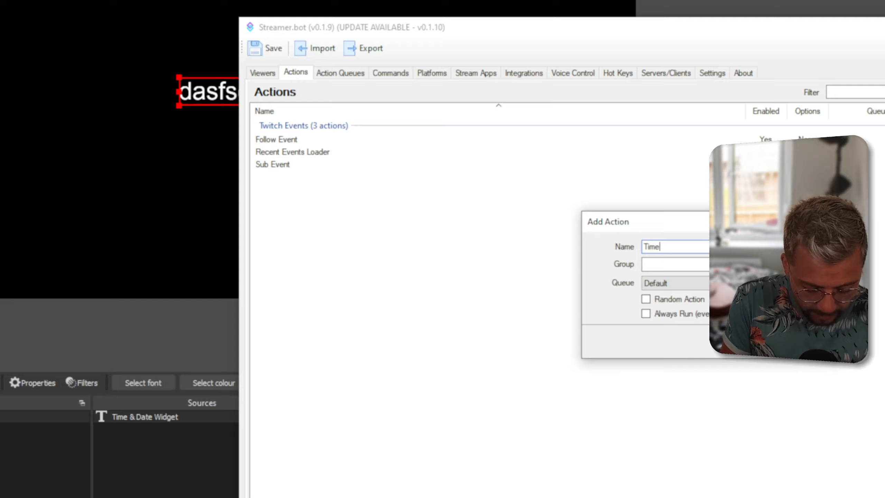
{"action": "type", "text": "& Date"}
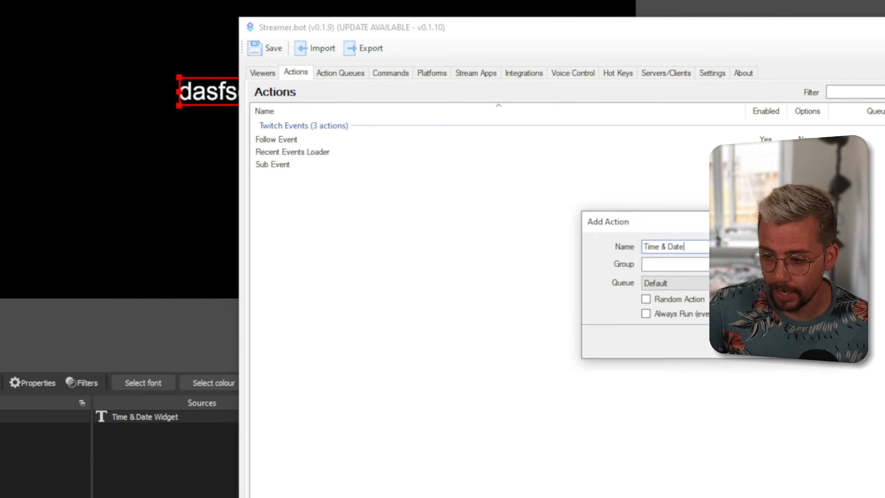
{"action": "left_click", "coordinate": [657, 262]}
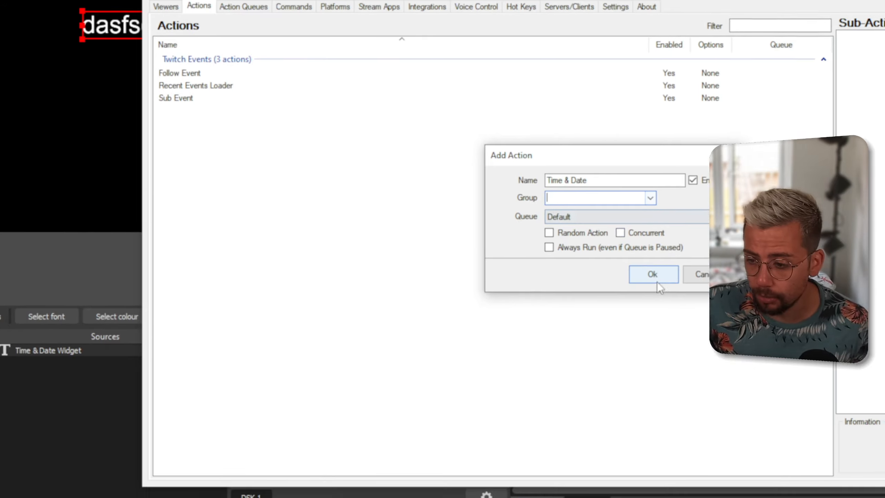
{"action": "left_click", "coordinate": [652, 273]}
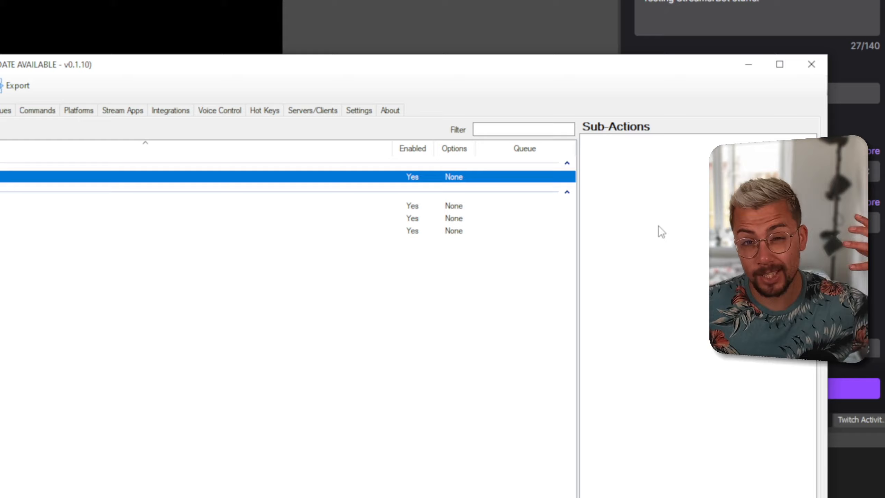
Add an Execute C# Code sub-action to the Time & Date action
{"action": "right_click", "coordinate": [662, 232]}
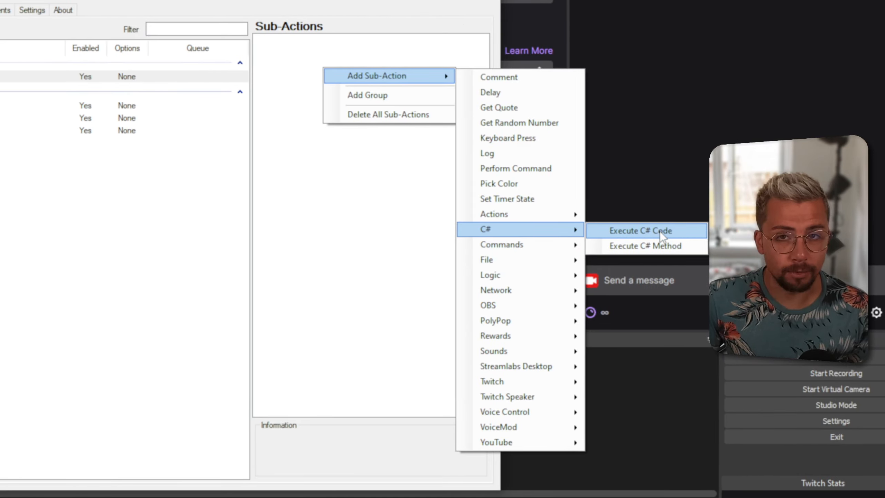
{"action": "left_click", "coordinate": [640, 231]}
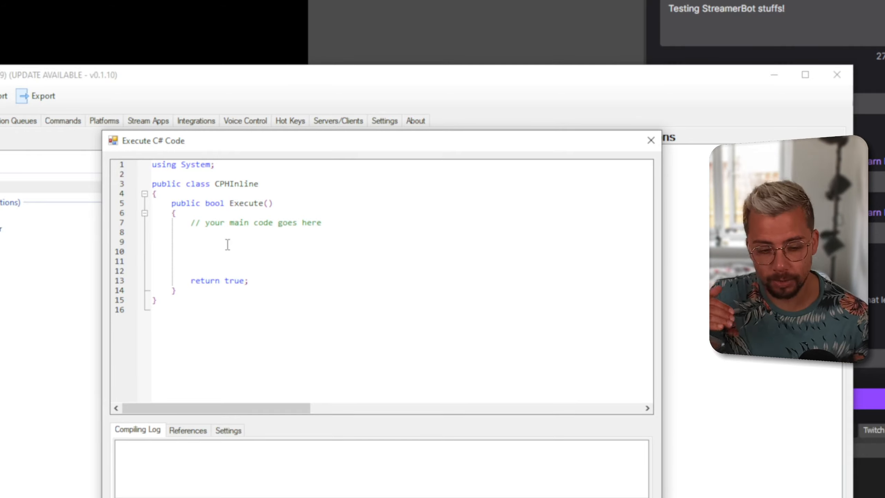
Type 'DateTime now = DateTime.Now;' inside the Execute method
{"action": "type", "text": "Date"}
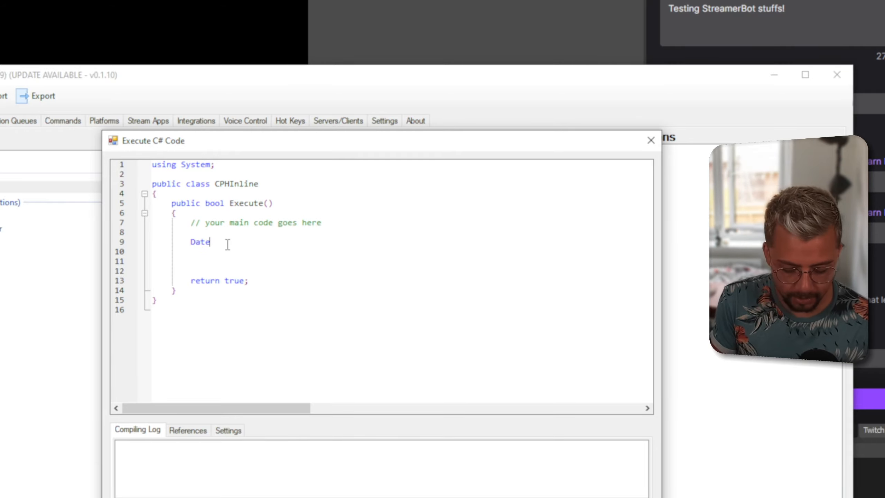
{"action": "type", "text": "Time now"}
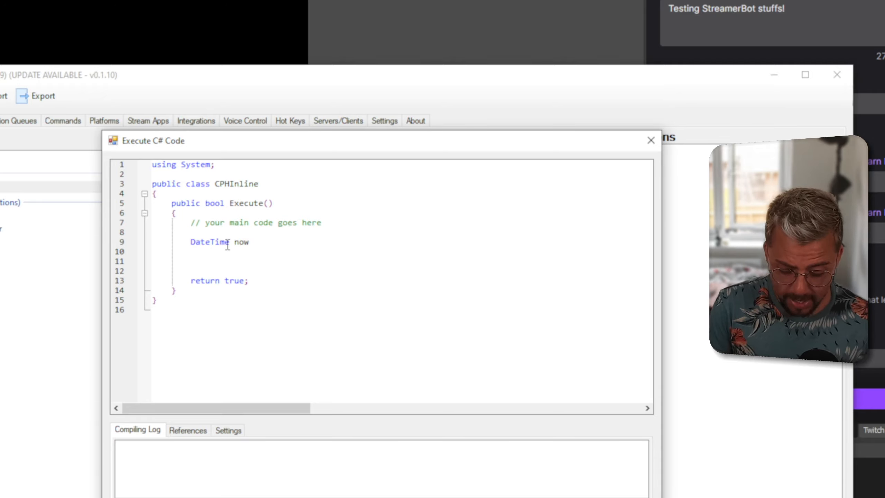
{"action": "type", "text": "= Da"}
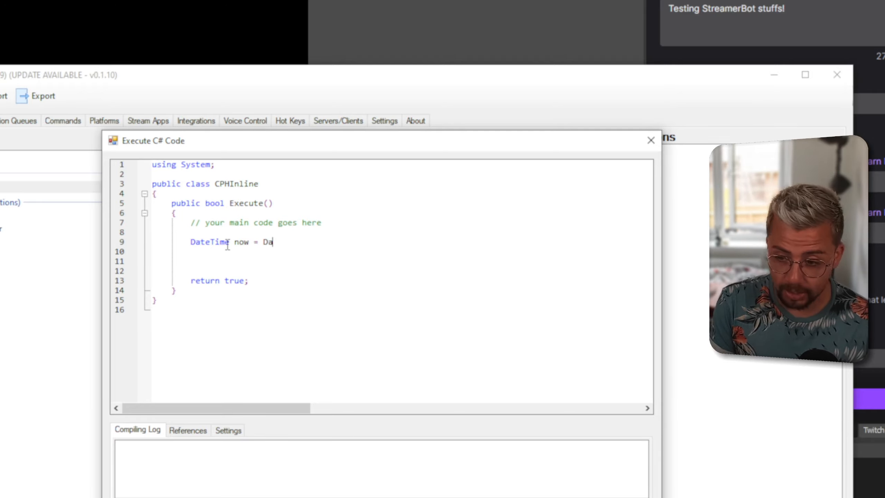
{"action": "type", "text": "teTi"}
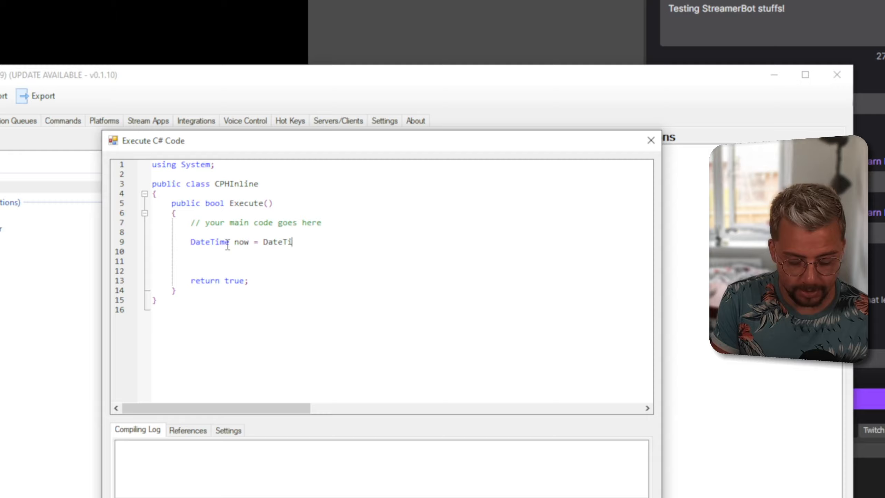
{"action": "type", "text": "me.n"}
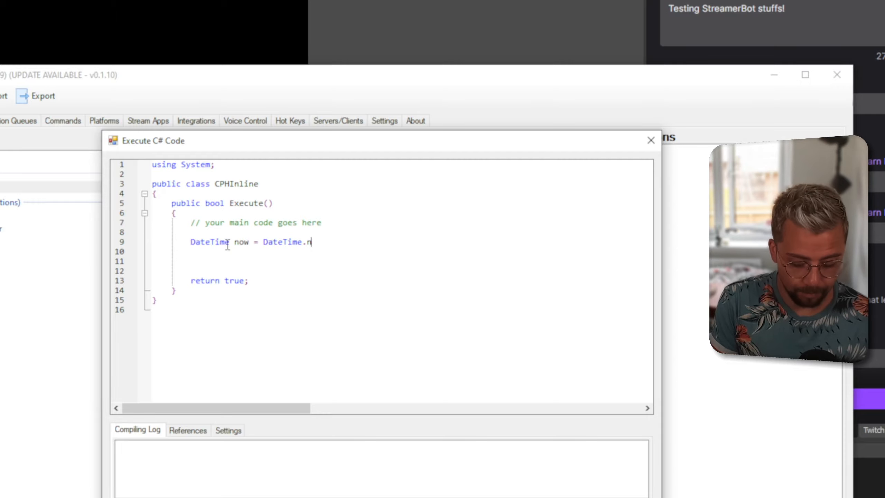
{"action": "type", "text": "ow;"}
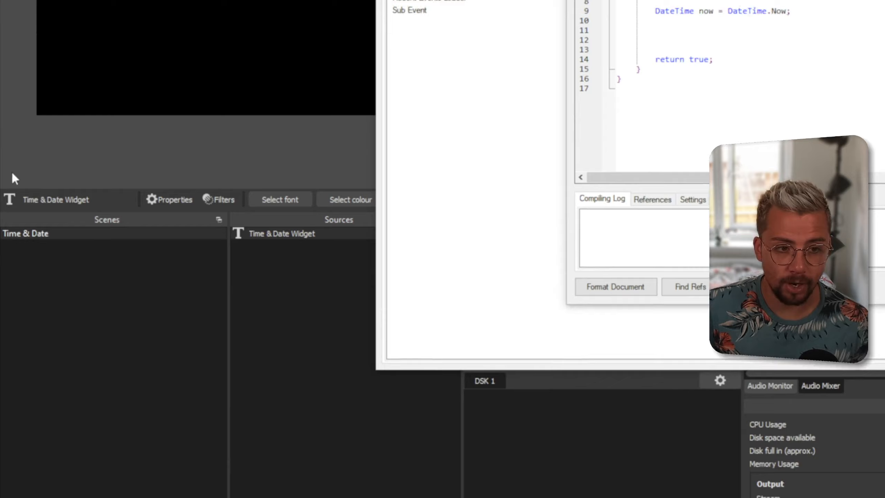
Open the Streamer.bot Wiki in Chrome and browse the Sub-Actions C# Available Methods page
{"action": "left_click", "coordinate": [178, 491]}
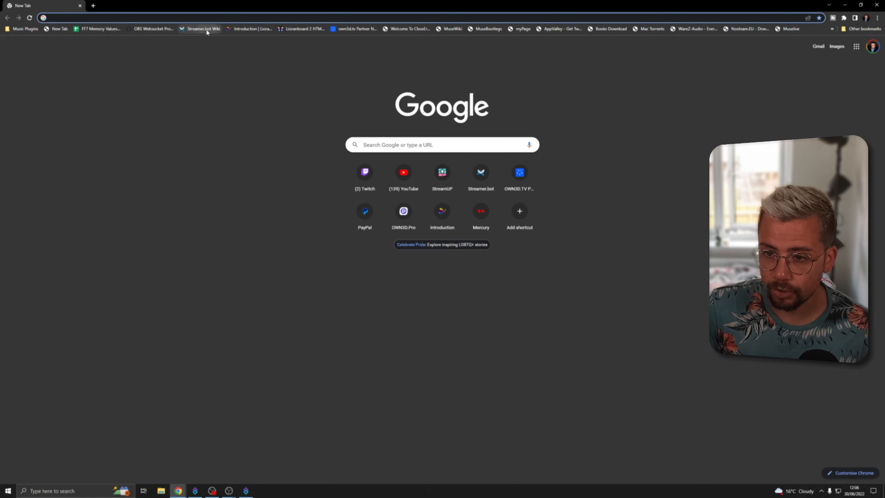
{"action": "left_click", "coordinate": [202, 29]}
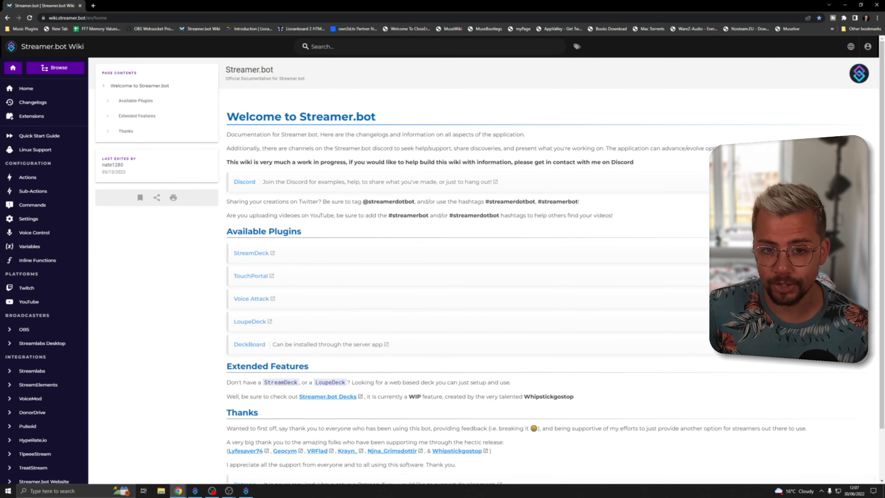
{"action": "mouse_move", "coordinate": [85, 194]}
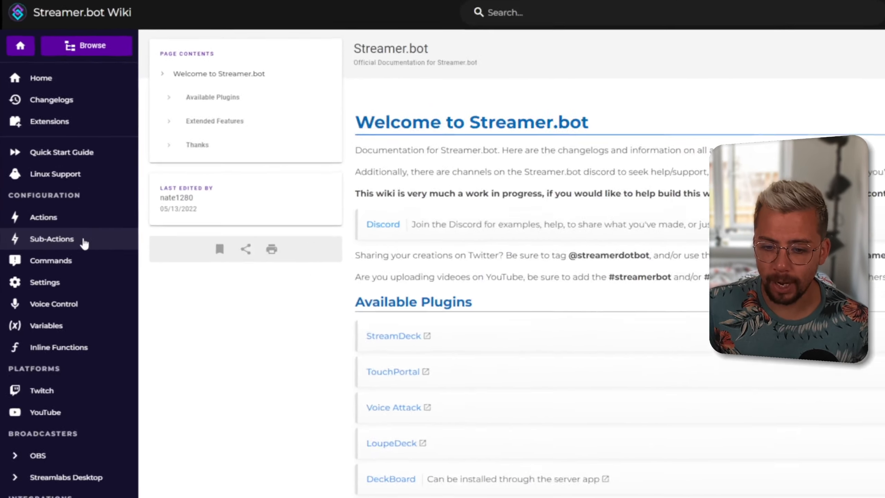
{"action": "left_click", "coordinate": [51, 239]}
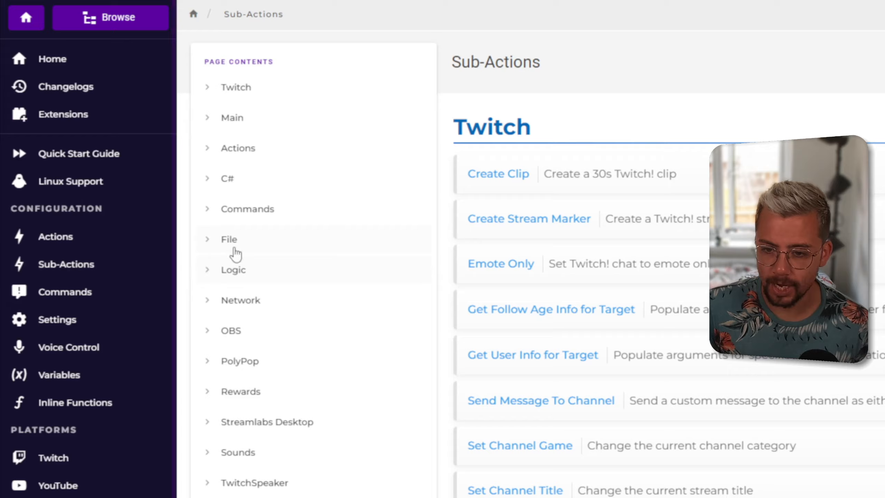
{"action": "scroll", "scroll_direction": "down", "scroll_amount": 3}
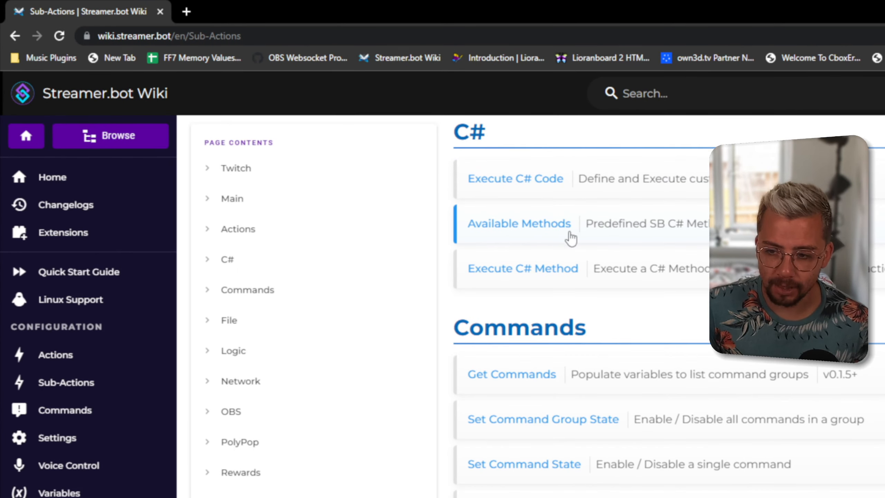
{"action": "left_click", "coordinate": [518, 223]}
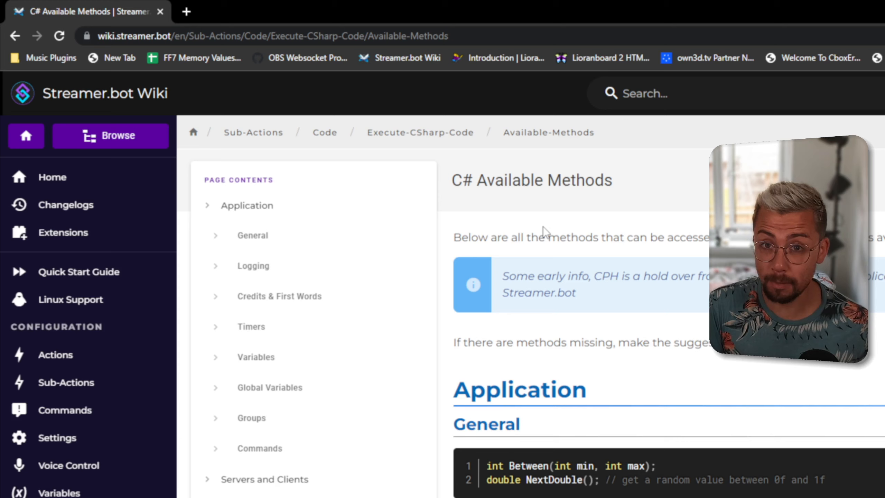
{"action": "mouse_move", "coordinate": [535, 256]}
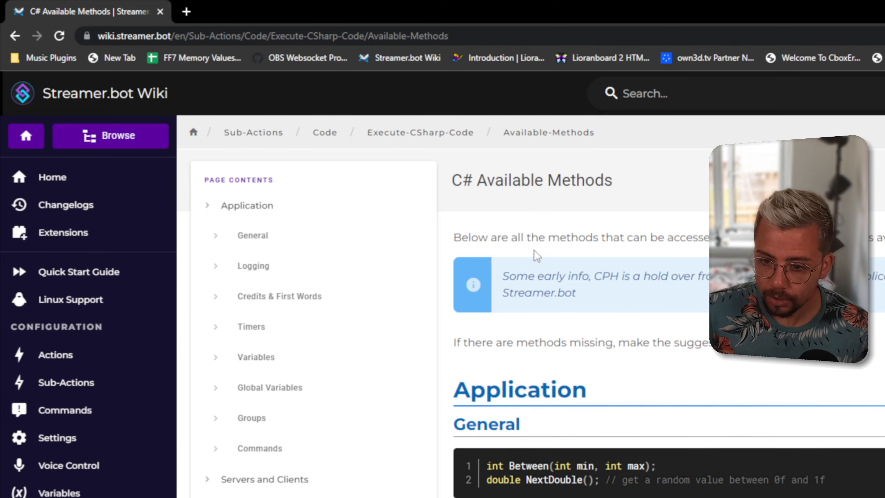
{"action": "scroll", "scroll_direction": "down", "scroll_amount": 3}
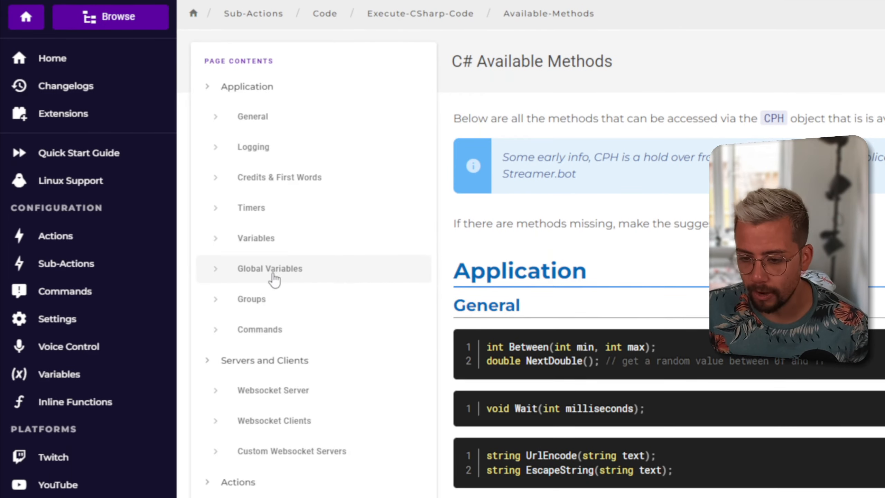
{"action": "mouse_move", "coordinate": [270, 237]}
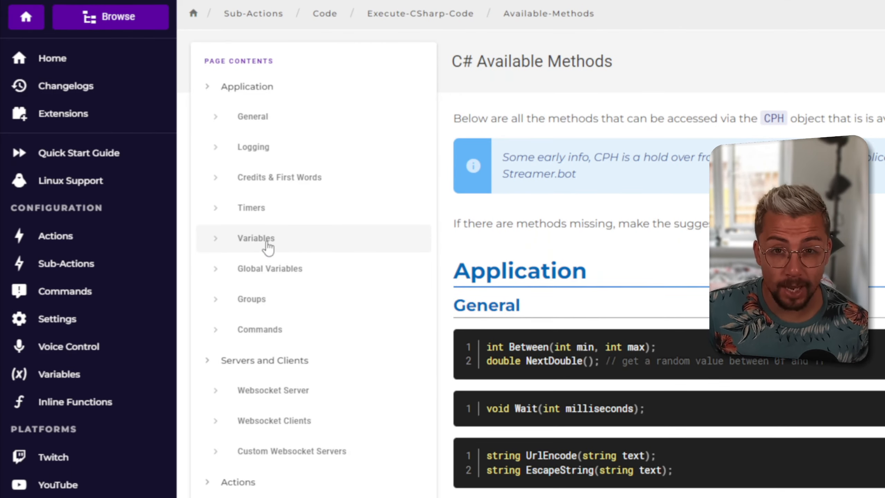
{"action": "scroll", "scroll_direction": "down", "scroll_amount": 3}
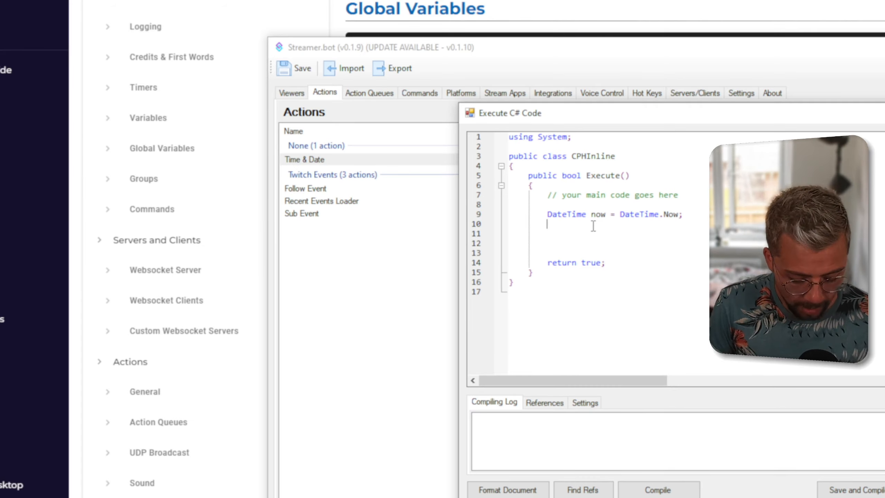
Start a CPH.SetArgument() call on line 10 of the C# code
{"action": "type", "text": "CPH"}
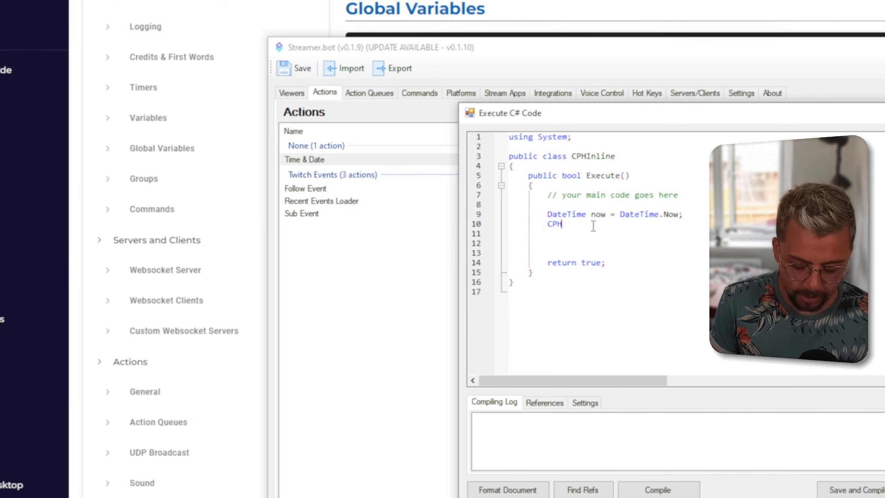
{"action": "type", "text": "."}
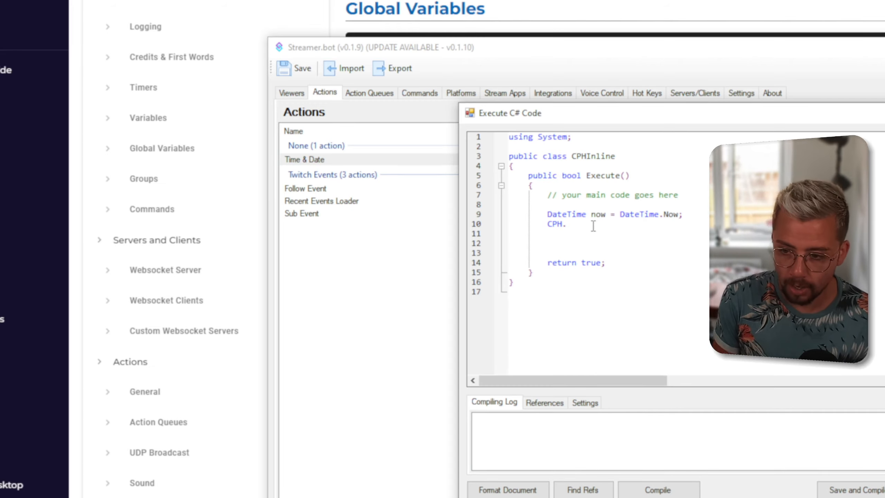
{"action": "type", "text": "SetArgu"}
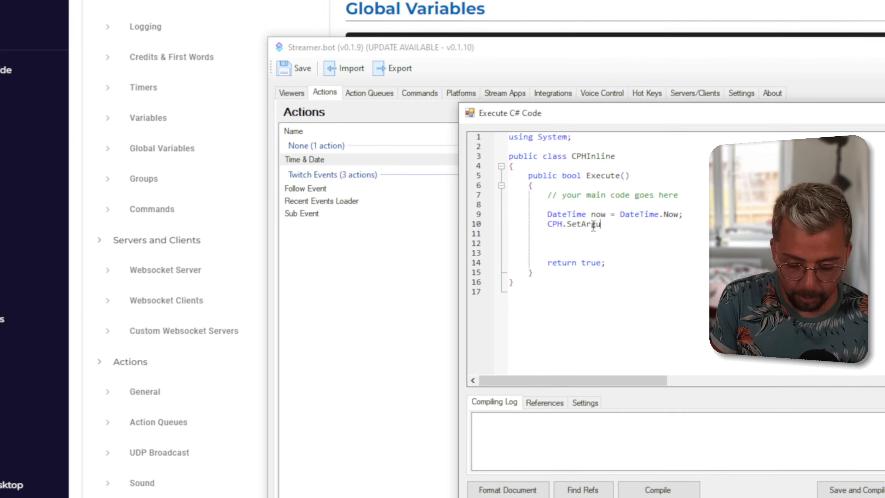
{"action": "type", "text": "ment"}
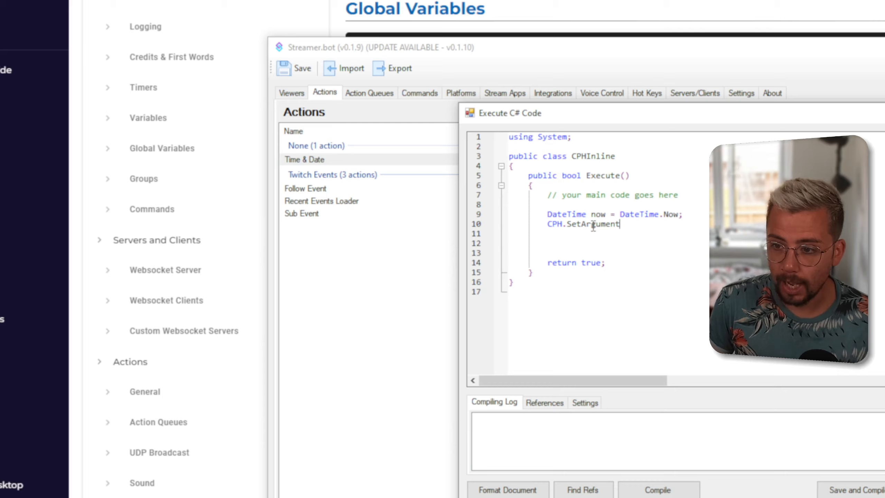
{"action": "scroll", "scroll_direction": "up", "scroll_amount": 3}
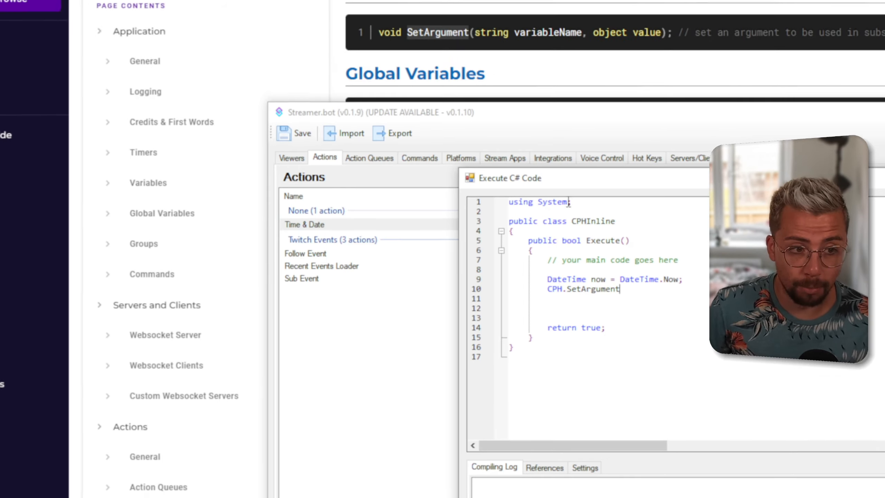
{"action": "scroll", "scroll_direction": "up", "scroll_amount": 3}
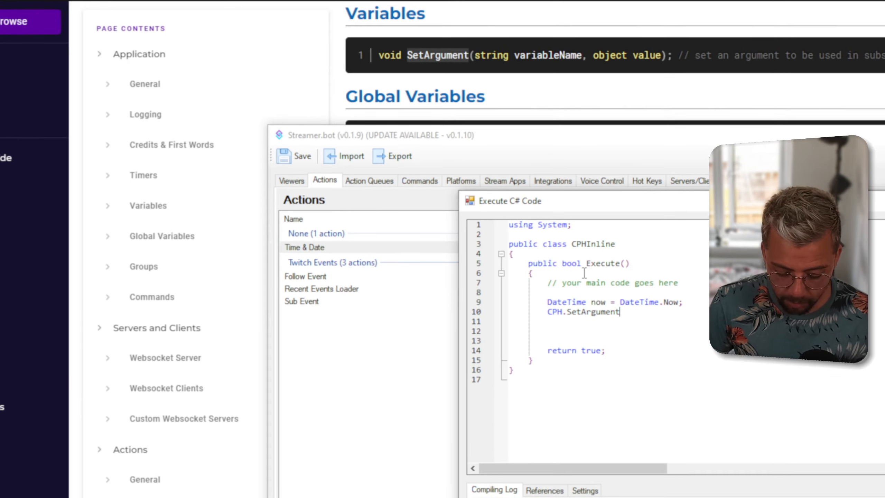
{"action": "type", "text": "()"}
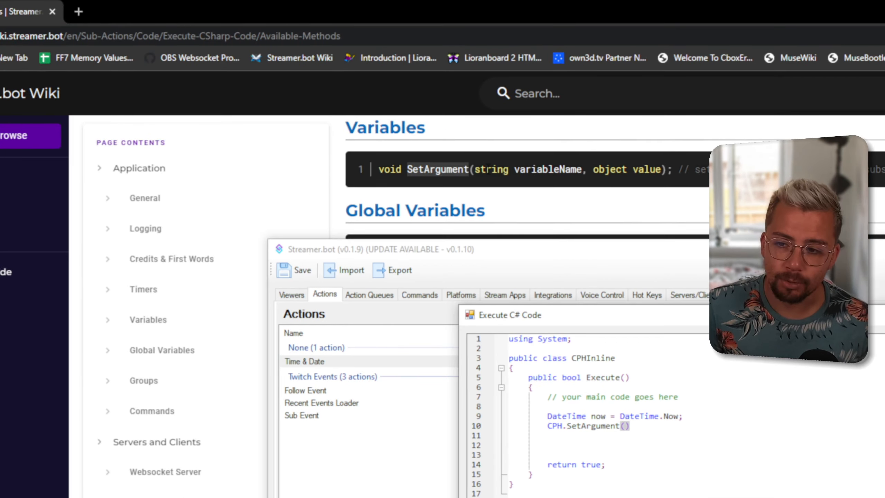
Pass "currentDateTime" and now.ToString as the SetArgument arguments
{"action": "scroll", "scroll_direction": "down", "scroll_amount": 3}
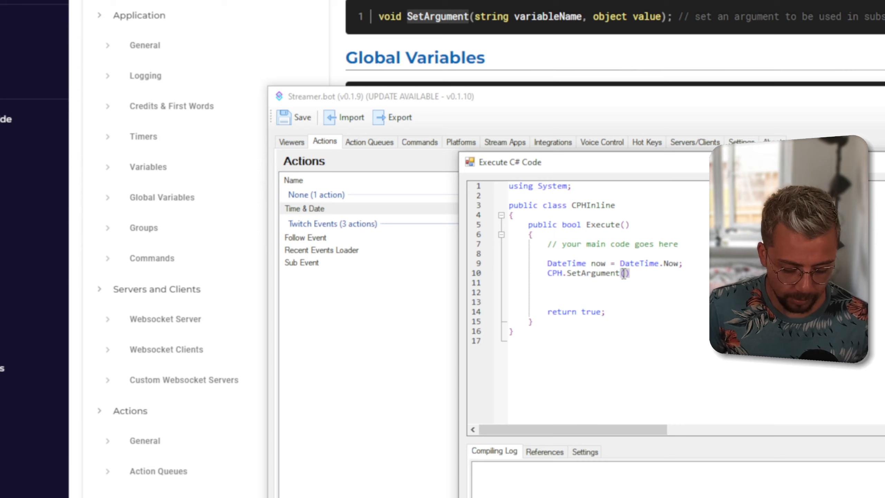
{"action": "type", "text": "\"\""}
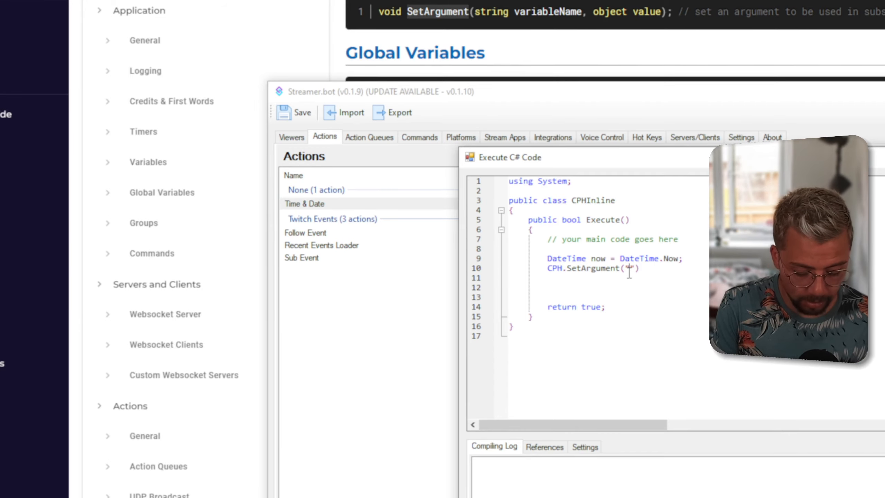
{"action": "type", "text": "currentDa"}
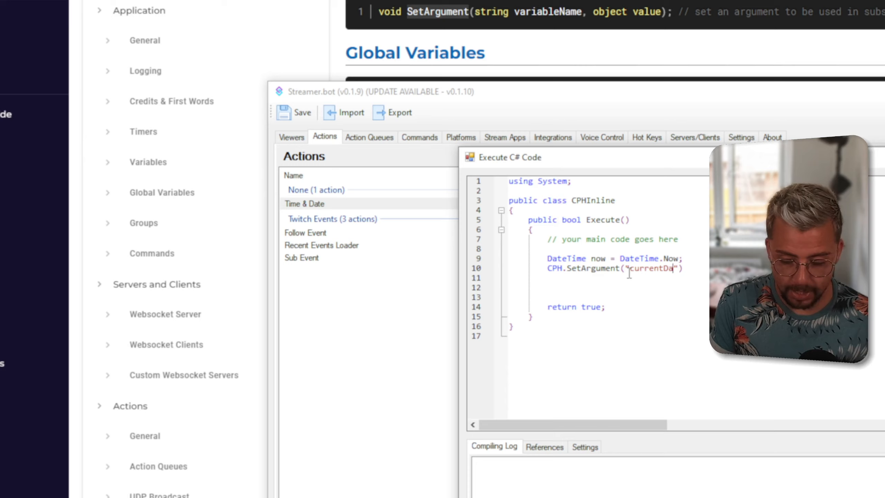
{"action": "type", "text": "teTime"}
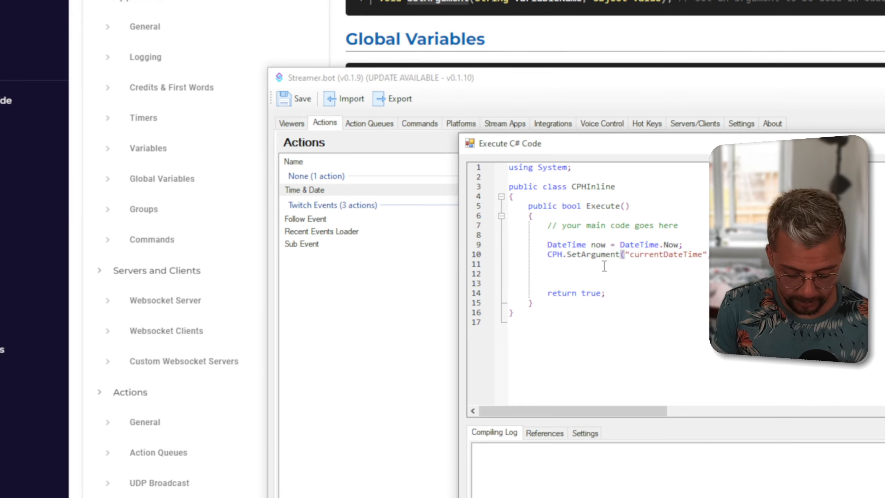
{"action": "type", "text": ", now)"}
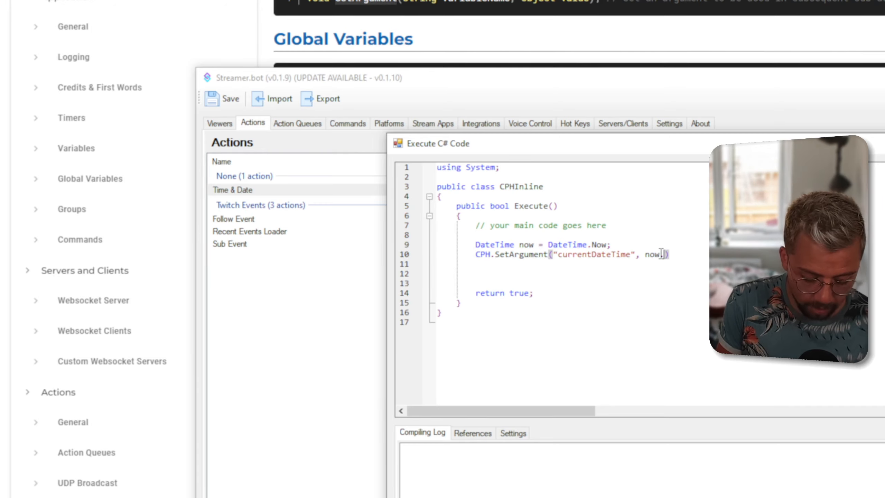
{"action": "type", "text": "ToSt"}
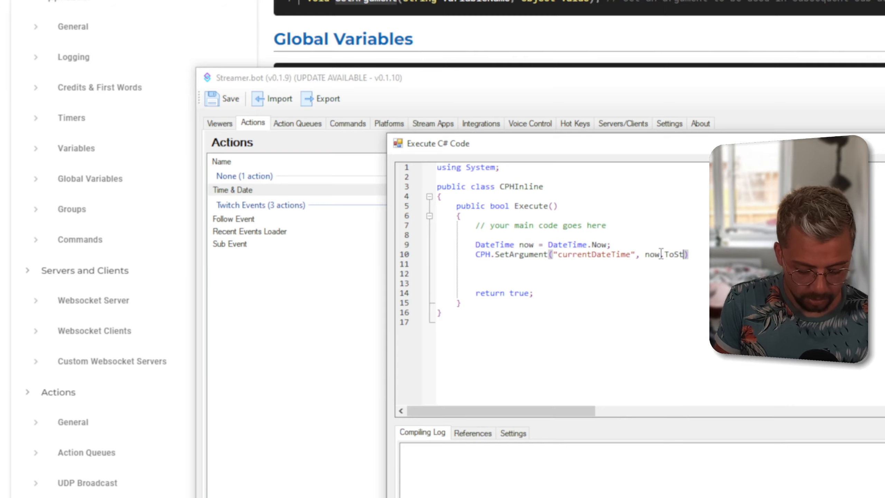
{"action": "type", "text": "ring"}
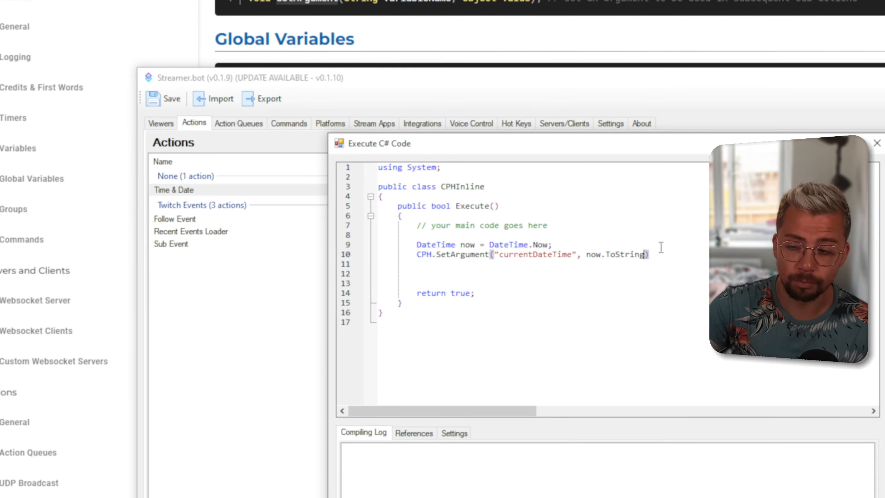
Give now.ToString the format string "dddd, dd MMMM yyyy" and finish the line
{"action": "type", "text": "()"}
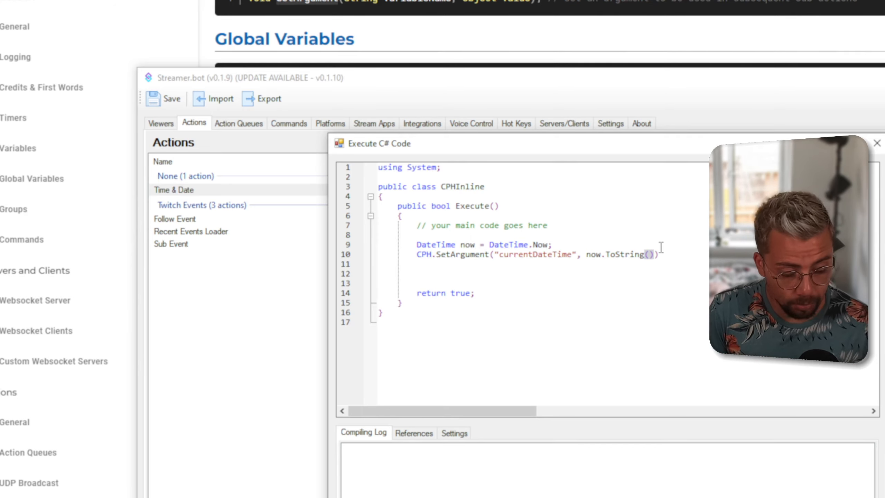
{"action": "type", "text": "\""}
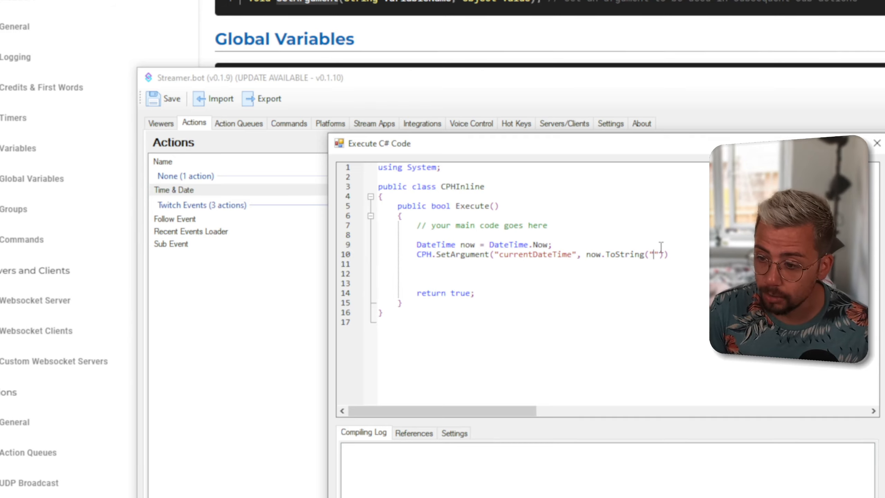
{"action": "type", "text": "dddd,"}
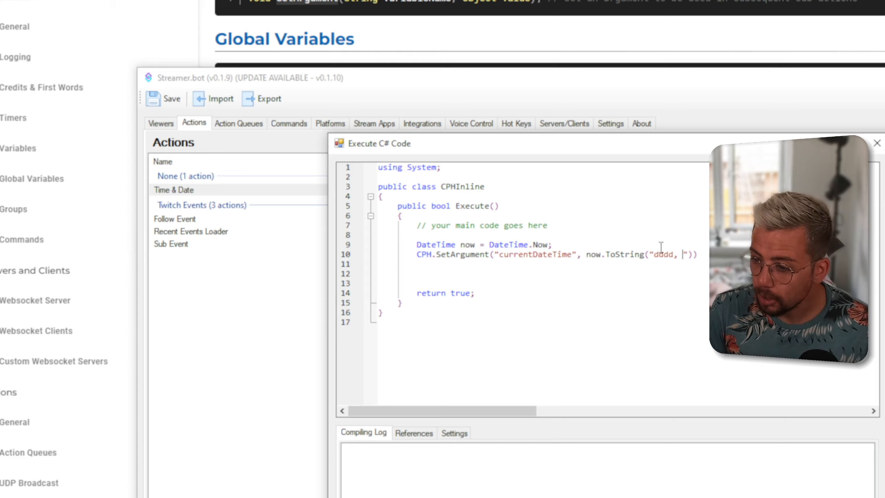
{"action": "type", "text": "dd"}
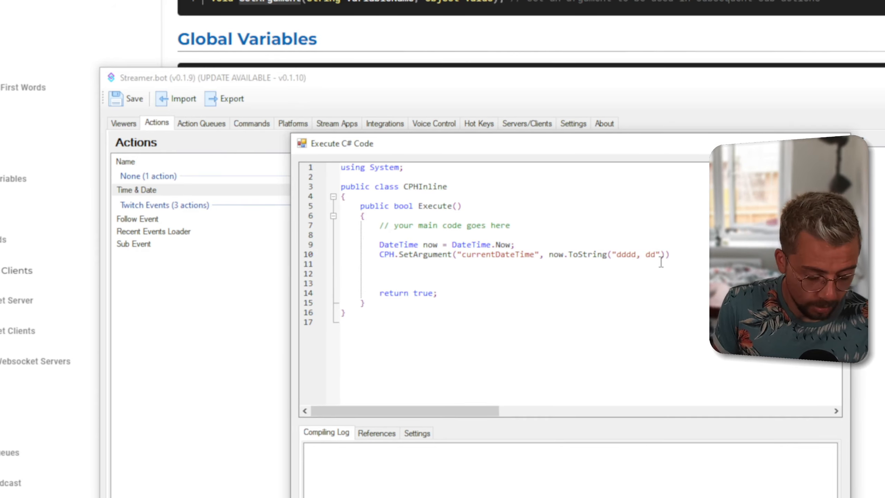
{"action": "type", "text": "MMM"}
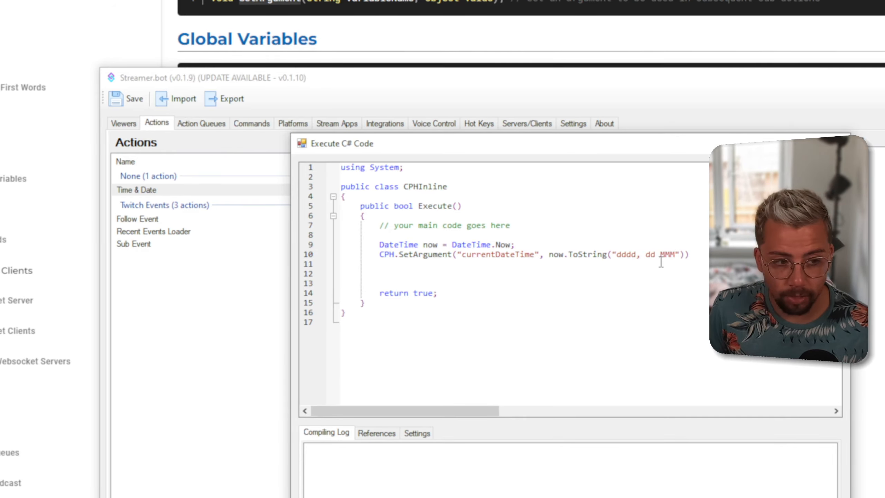
{"action": "type", "text": "M"}
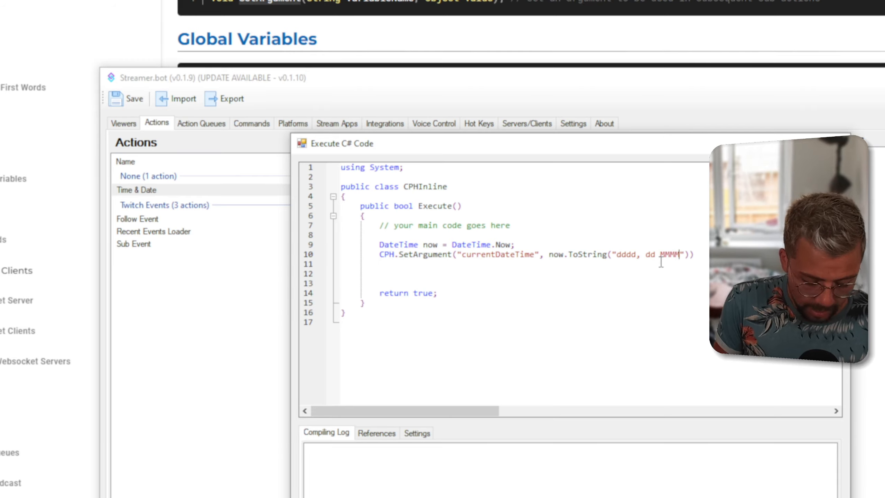
{"action": "type", "text": "yyyy"}
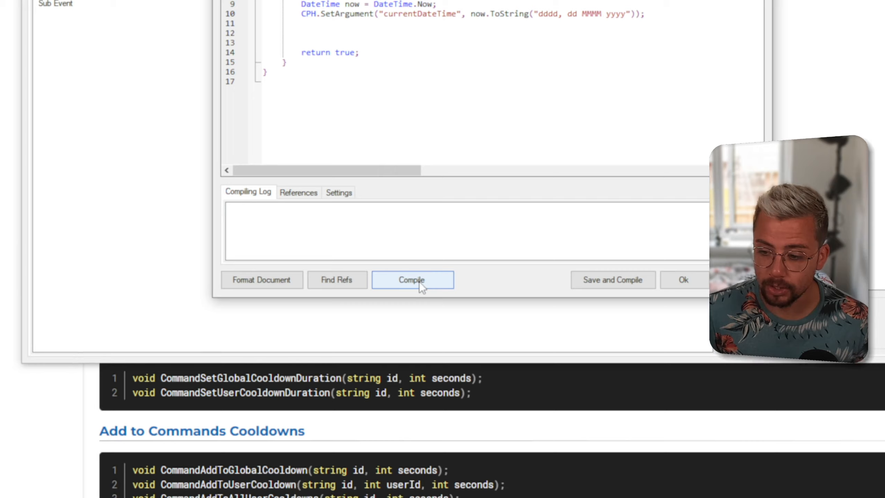
Compile the date code, check the log reports success, and close the editor
{"action": "left_click", "coordinate": [411, 280]}
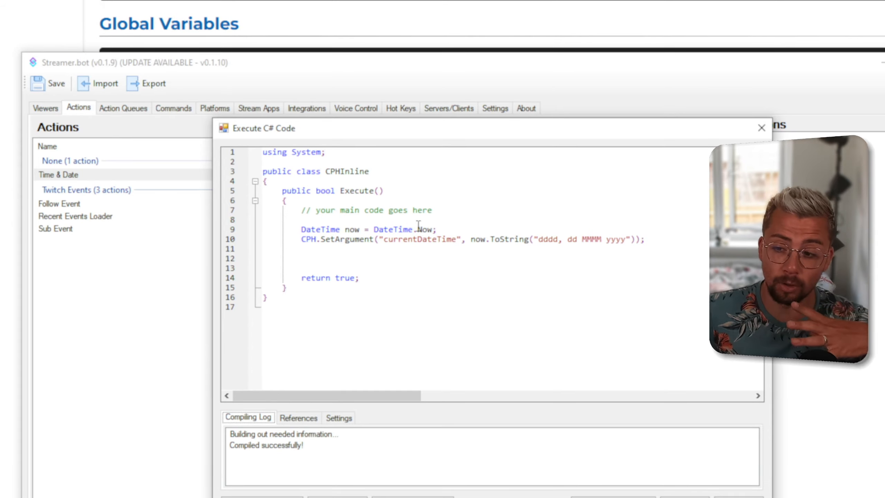
{"action": "scroll", "scroll_direction": "down", "scroll_amount": 3}
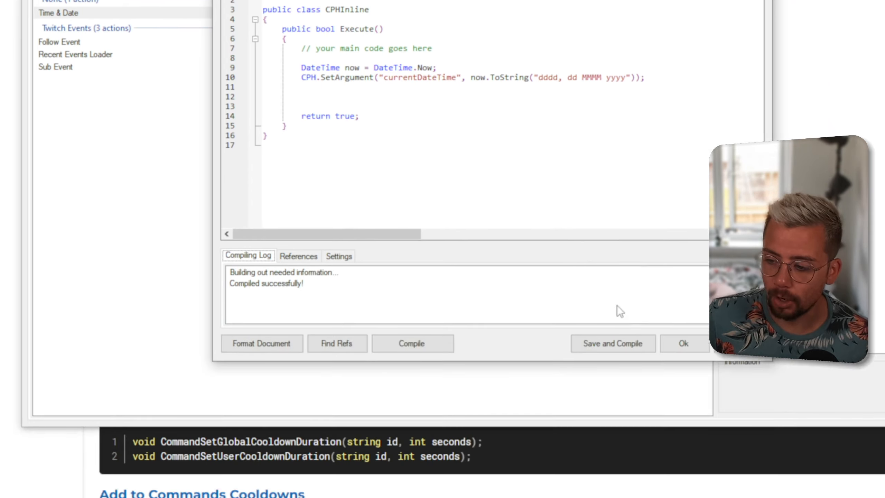
{"action": "left_click", "coordinate": [683, 343]}
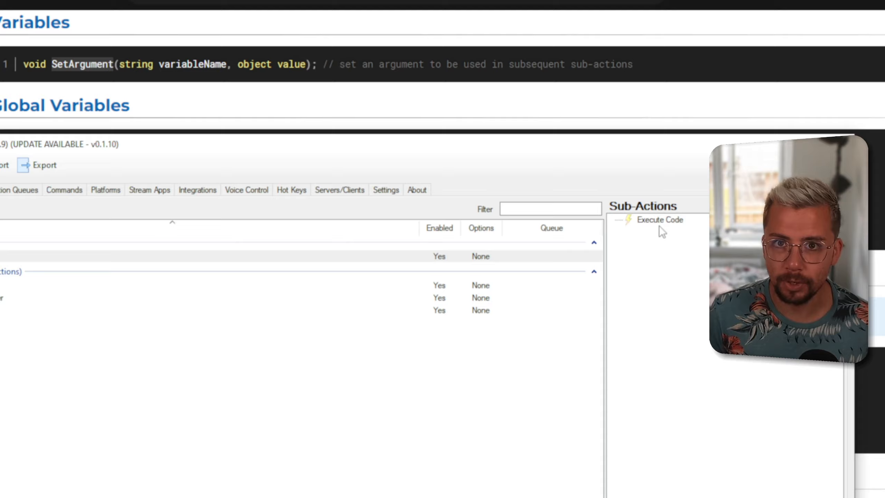
Add an OBS Set GDI Text sub-action targeting the Time & Date Widget in the Time & Date scene
{"action": "right_click", "coordinate": [659, 231]}
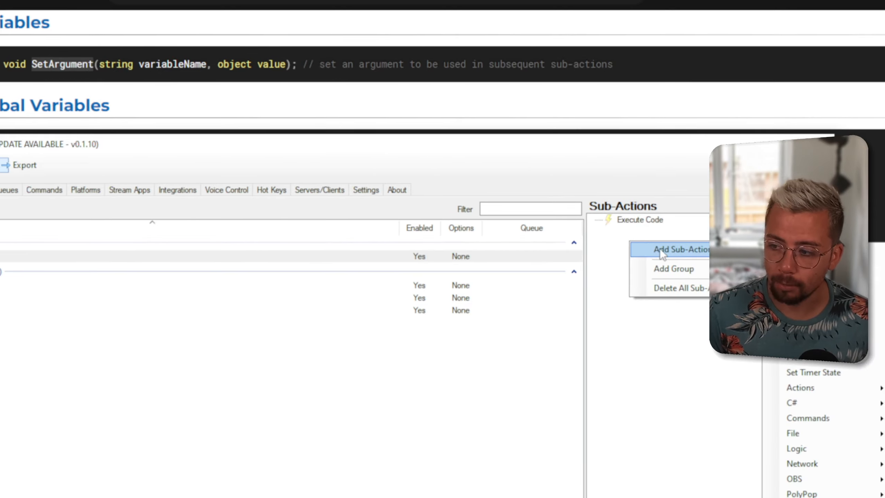
{"action": "mouse_move", "coordinate": [658, 246]}
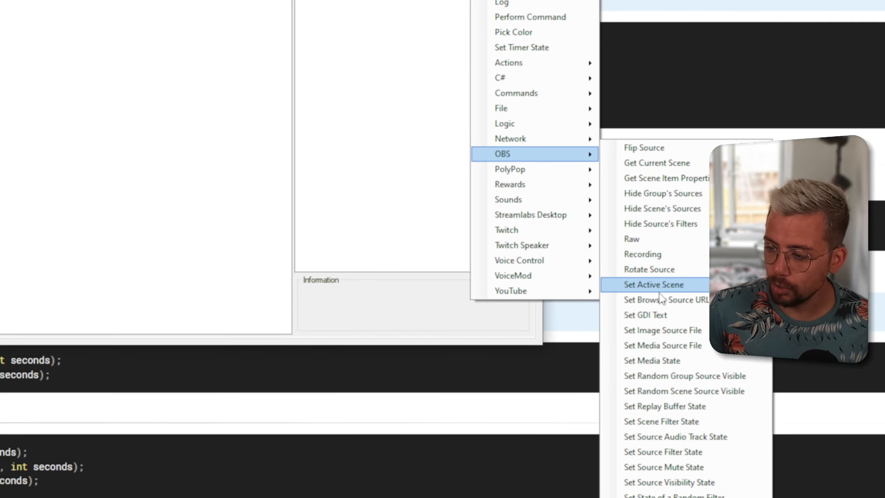
{"action": "left_click", "coordinate": [653, 285]}
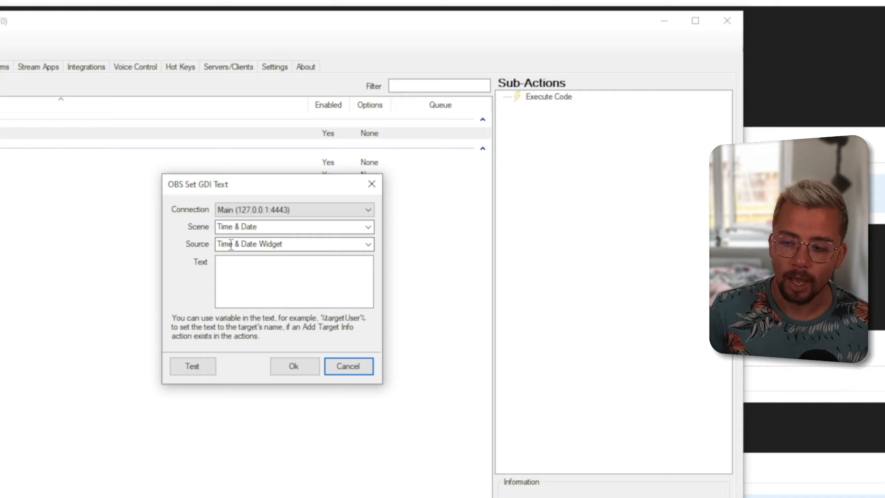
Set the widget text to "The current date it: %currentDateTime%" and save the sub-action
{"action": "left_click", "coordinate": [294, 281]}
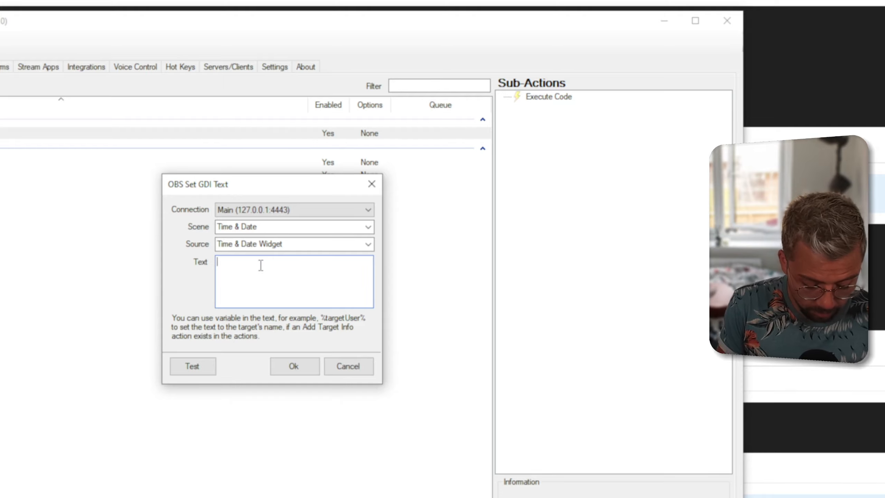
{"action": "type", "text": "The current dat"}
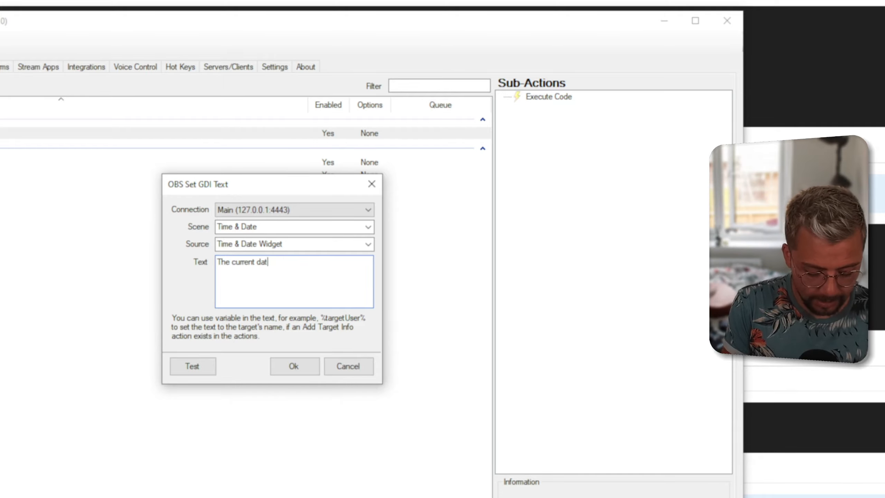
{"action": "type", "text": "e it: %"}
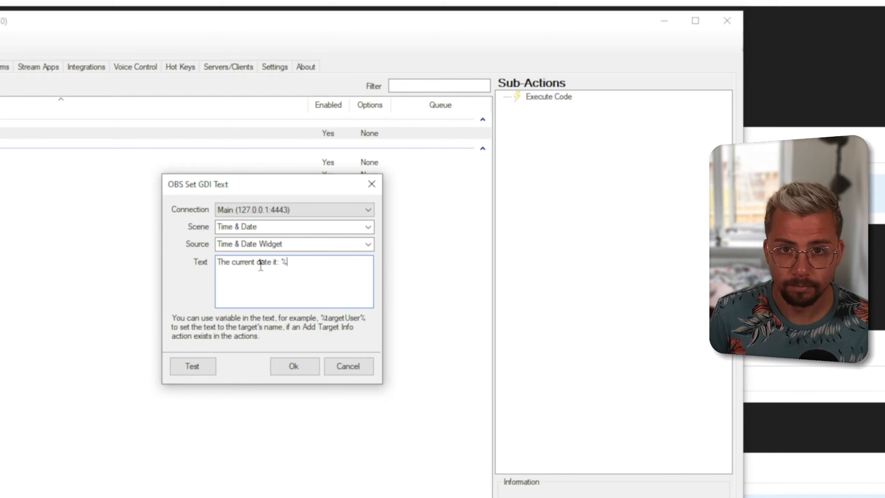
{"action": "type", "text": "current"}
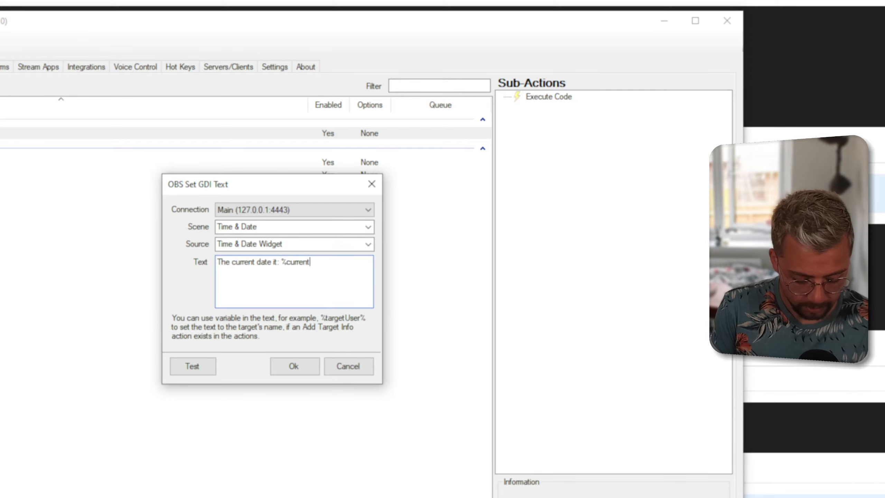
{"action": "type", "text": "DateTime%"}
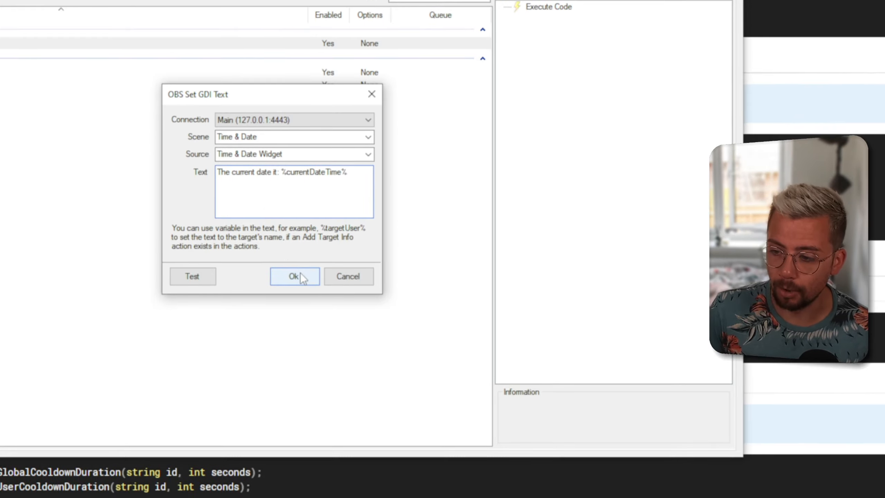
{"action": "left_click", "coordinate": [293, 276]}
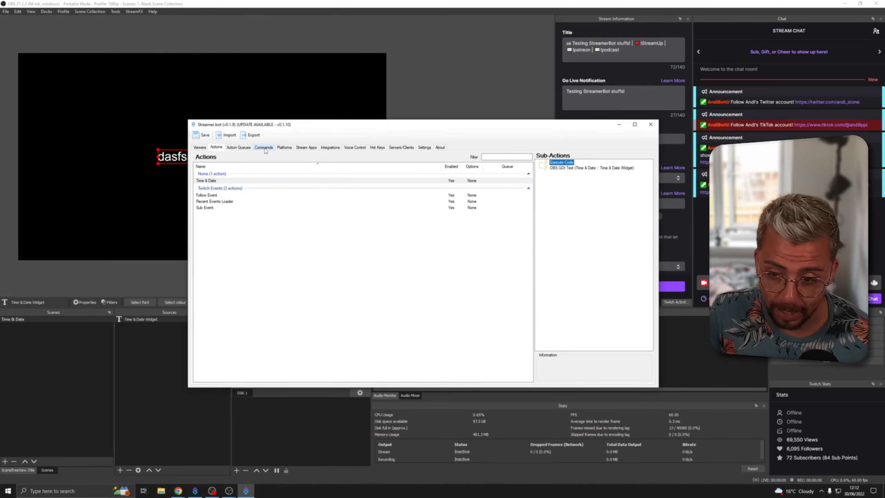
Create a chat command triggered by !date and !time that runs the Time & Date action
{"action": "left_click", "coordinate": [263, 148]}
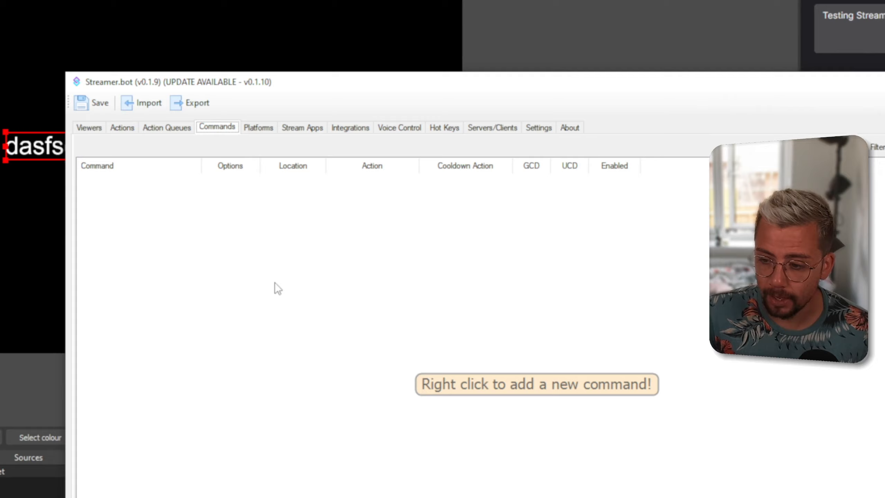
{"action": "right_click", "coordinate": [276, 289]}
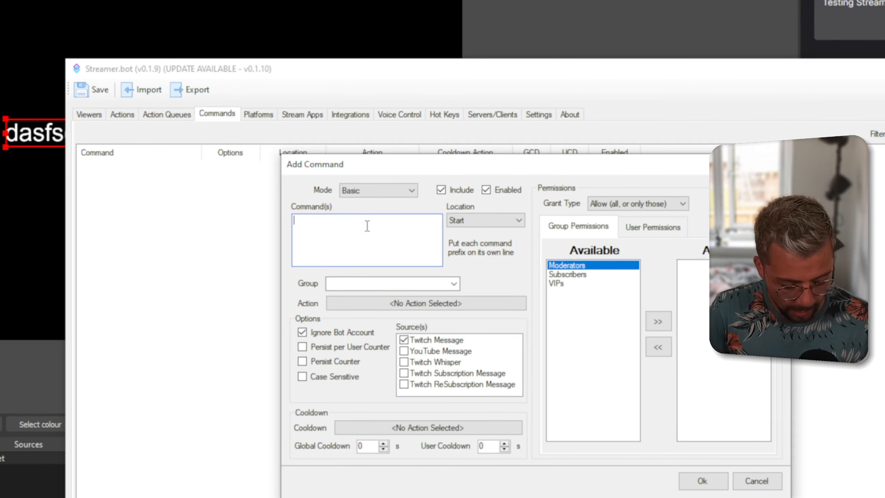
{"action": "type", "text": "!date"}
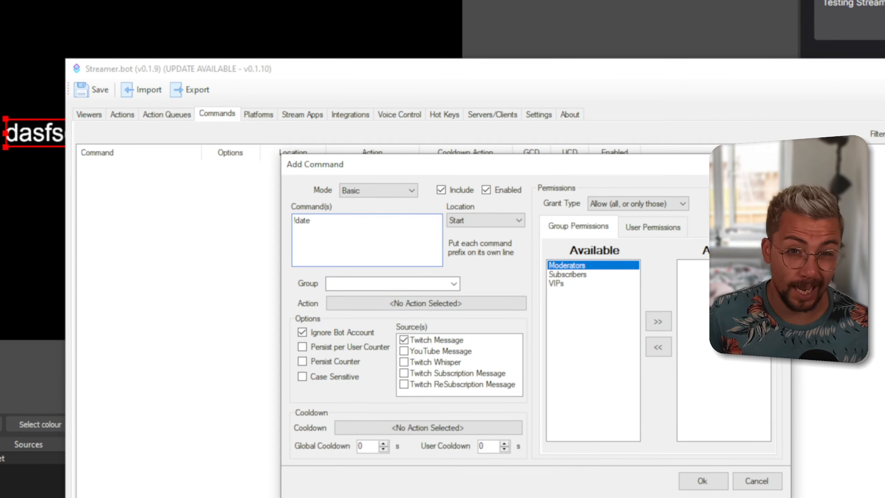
{"action": "type", "text": "!tim"}
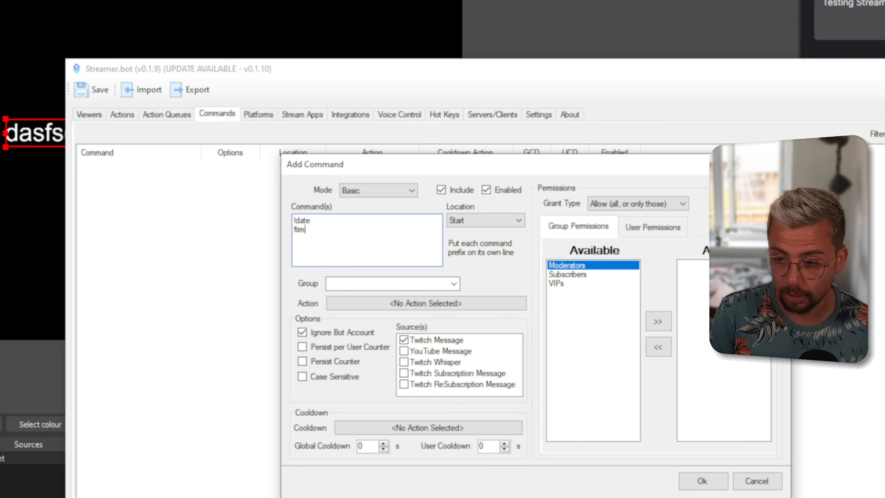
{"action": "type", "text": "e"}
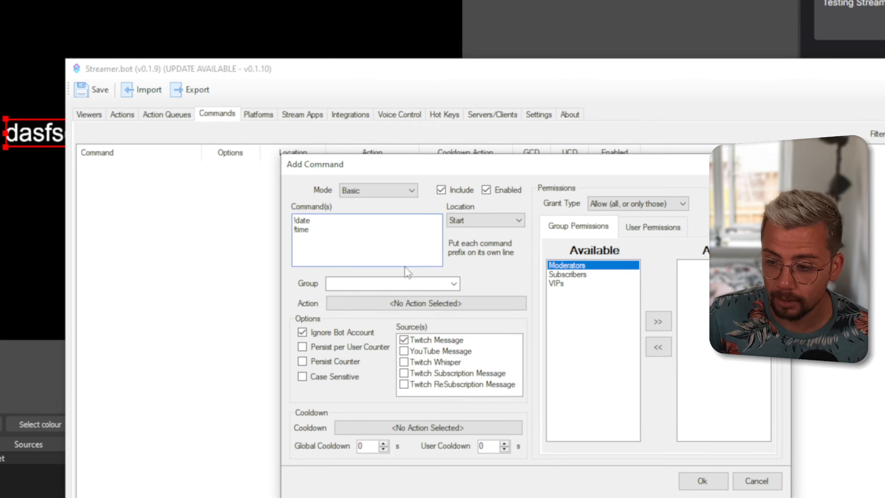
{"action": "left_click", "coordinate": [426, 303]}
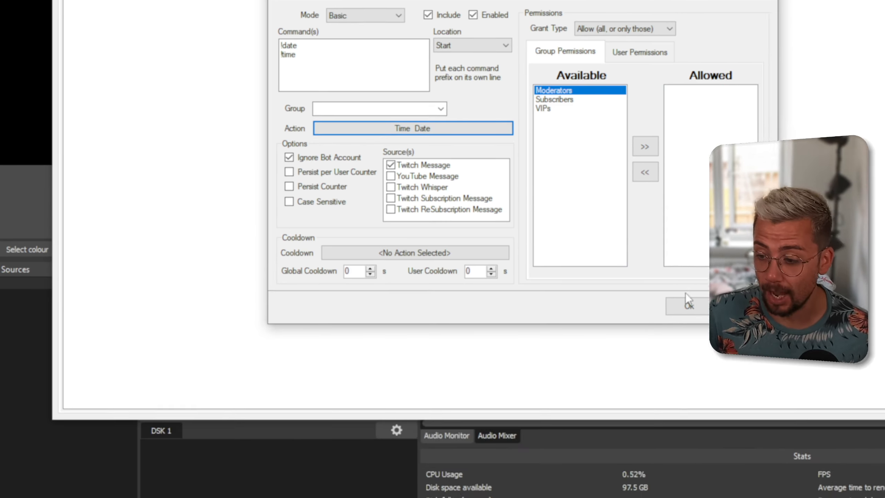
{"action": "left_click", "coordinate": [686, 305]}
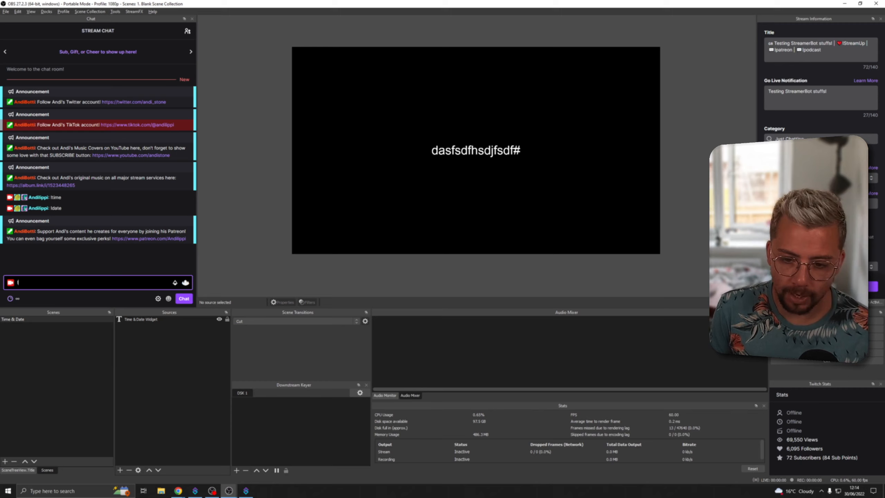
Send !time in chat to update the widget, then return to Streamer.bot
{"action": "key", "text": "Return"}
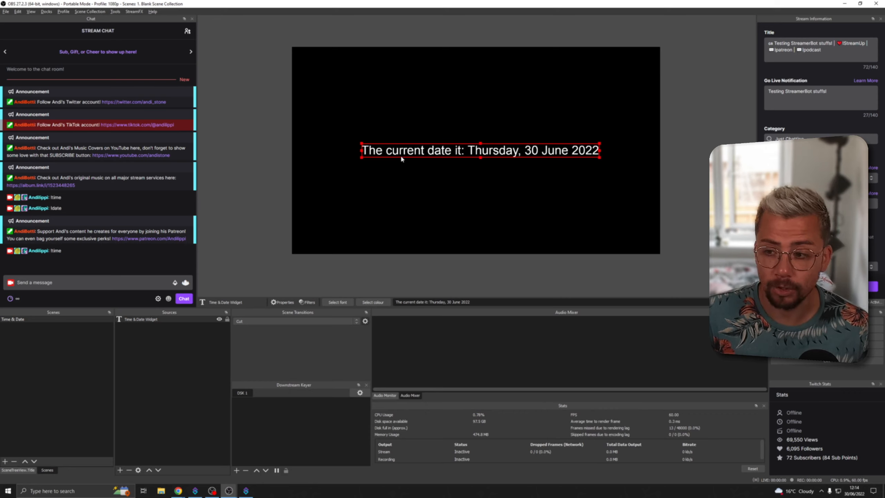
{"action": "mouse_move", "coordinate": [613, 160]}
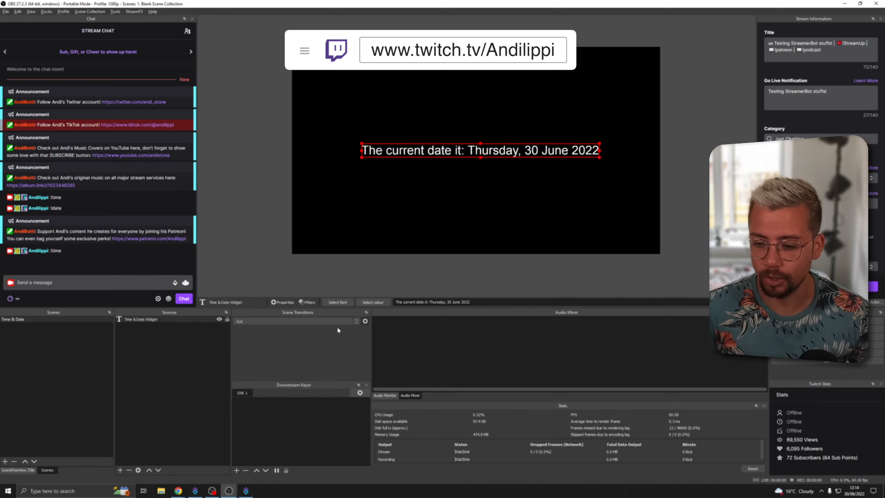
{"action": "left_click", "coordinate": [245, 490]}
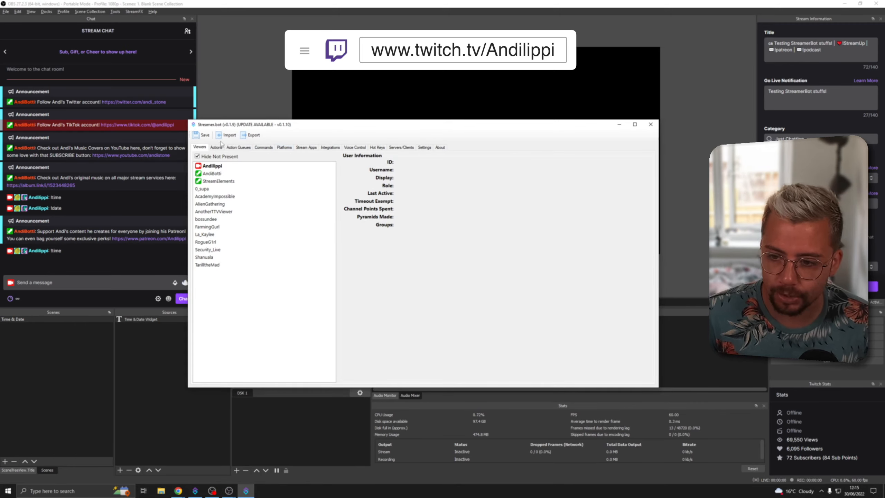
Change the C# date format string to "dddd, dd MMMM yyyy - h:mm tt"
{"action": "left_click", "coordinate": [215, 147]}
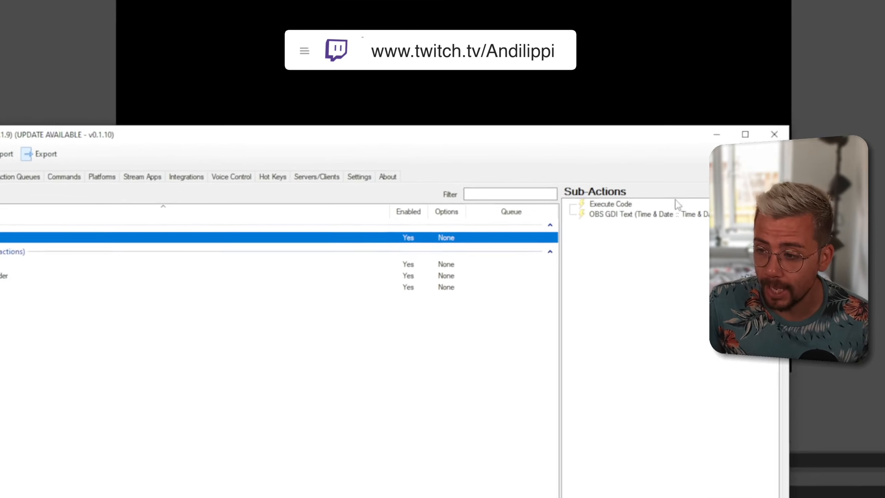
{"action": "double_click", "coordinate": [610, 203]}
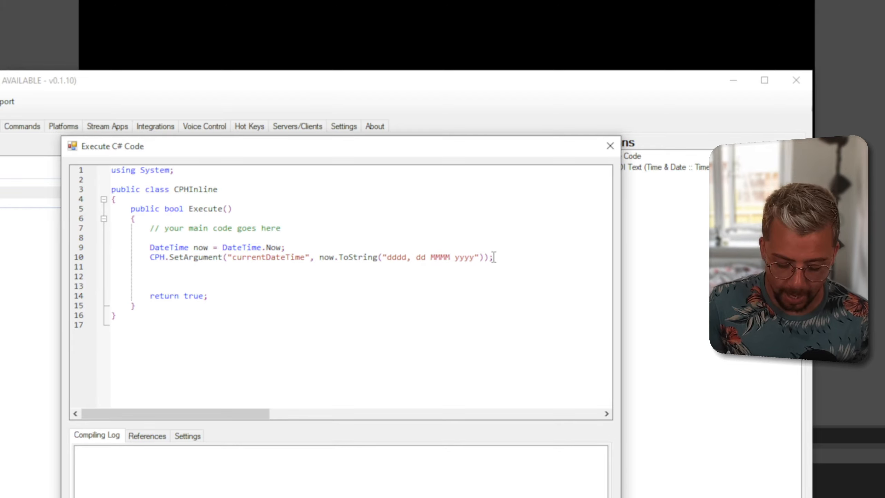
{"action": "mouse_move", "coordinate": [480, 239]}
{"action": "type", "text": " - "}
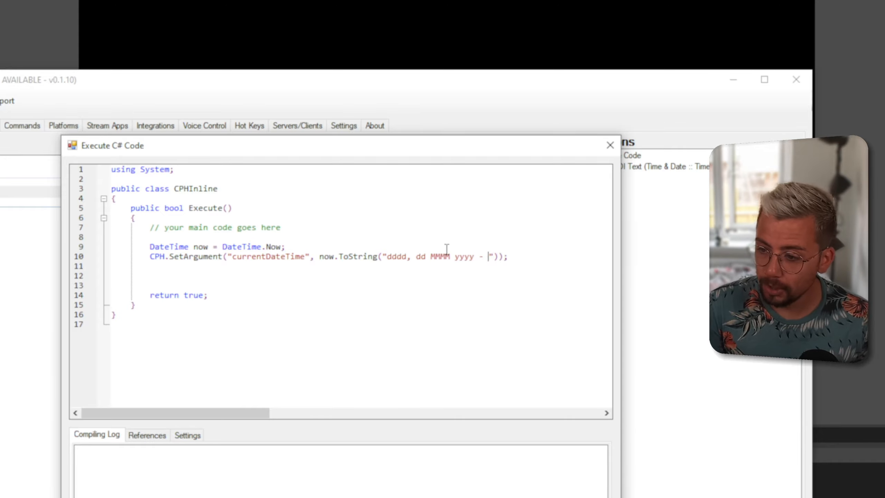
{"action": "type", "text": "H"}
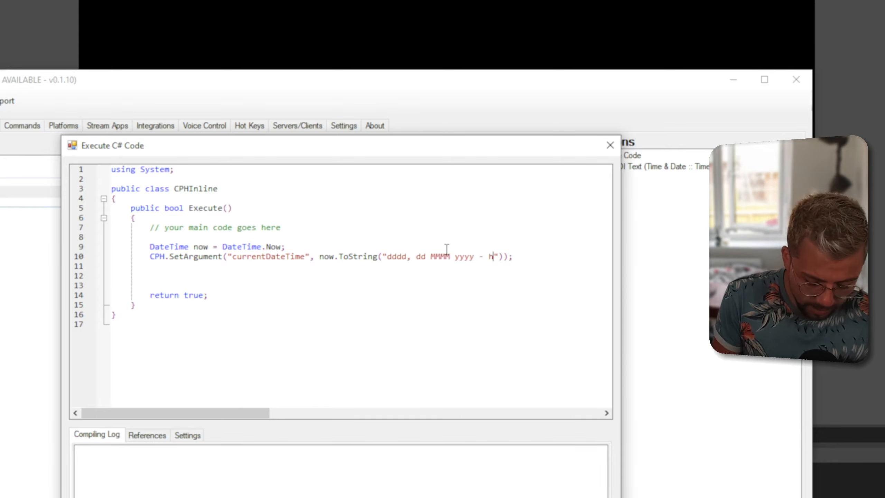
{"action": "type", "text": ":"}
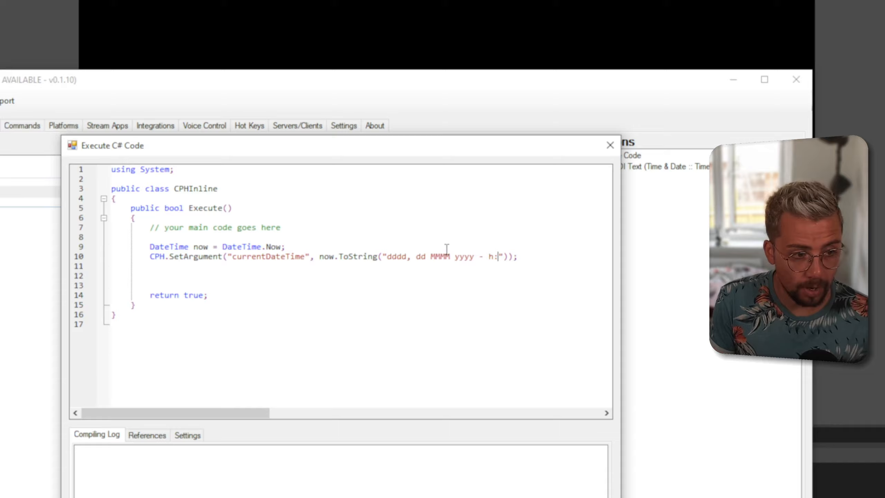
{"action": "type", "text": "mm"}
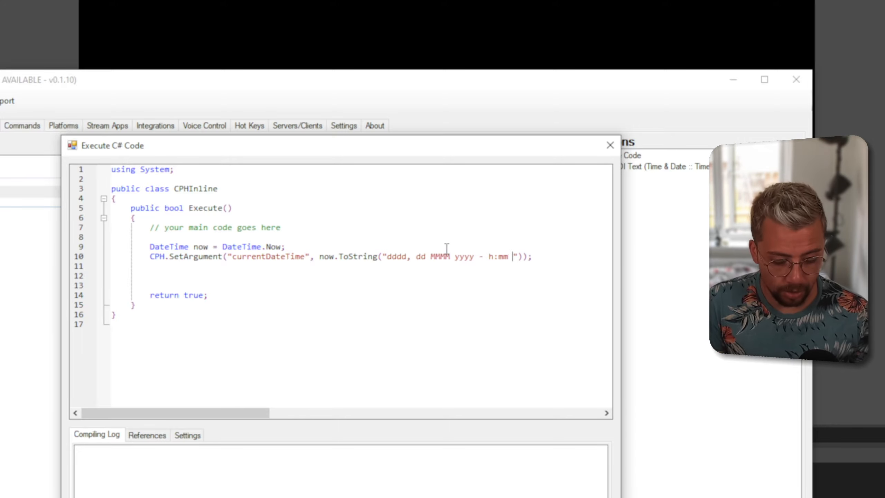
{"action": "type", "text": "tt"}
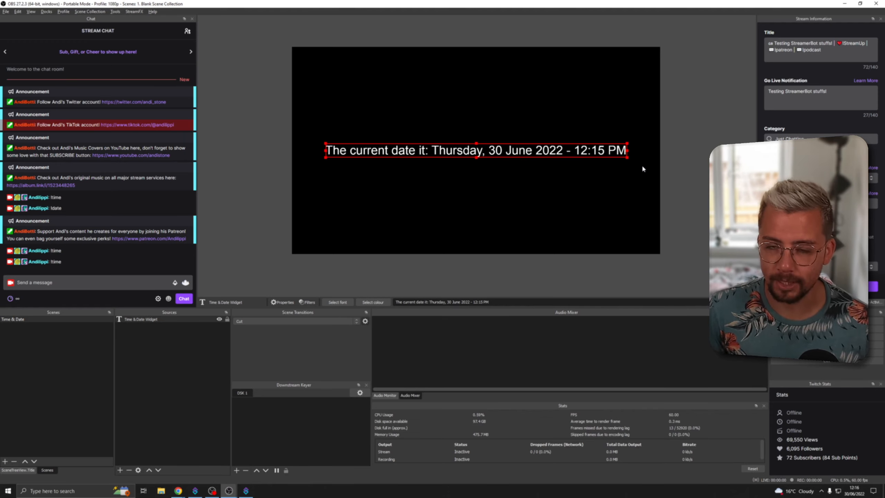
{"action": "mouse_move", "coordinate": [633, 156]}
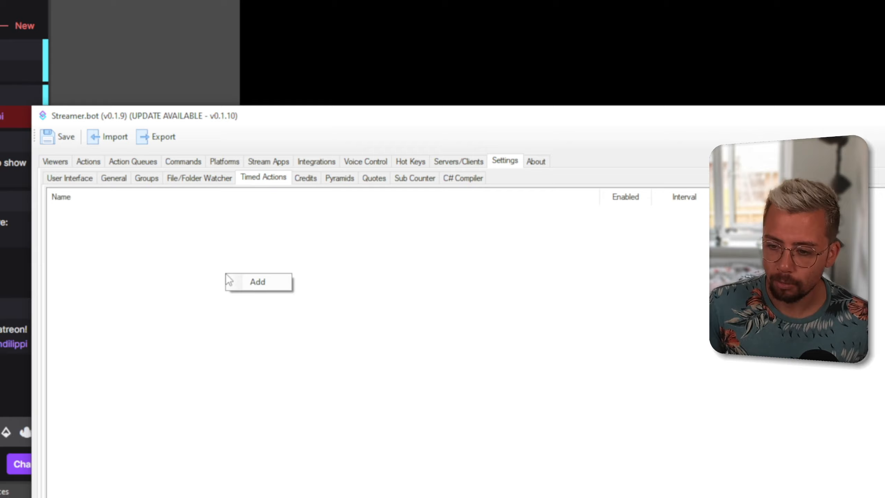
Add a repeating 60-second timed action that runs the Time & Date action
{"action": "left_click", "coordinate": [256, 281]}
{"action": "type", "text": "Time & Date"}
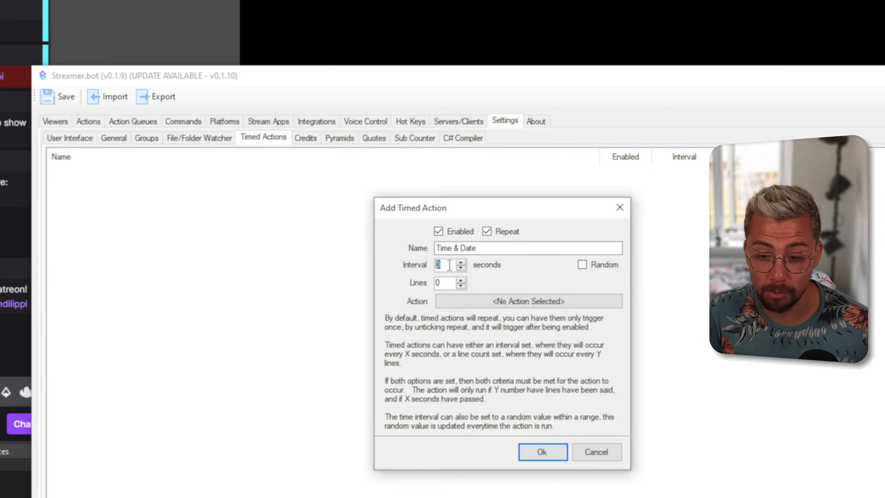
{"action": "type", "text": "60"}
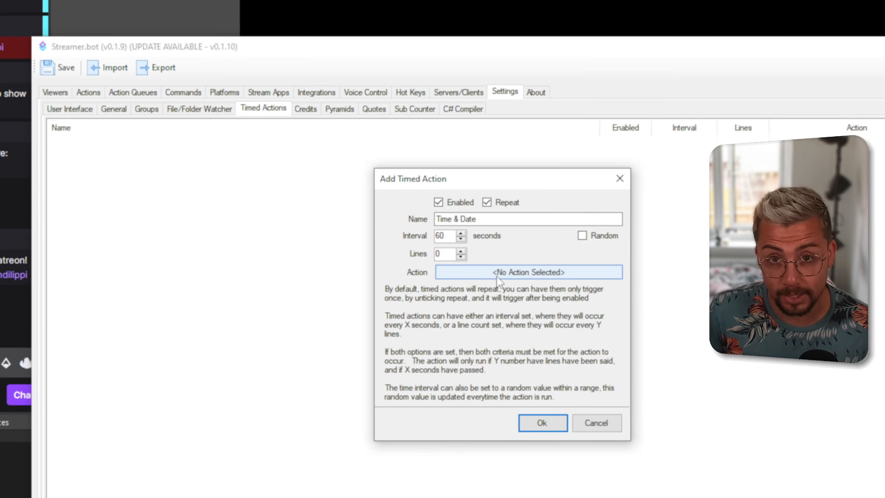
{"action": "left_click", "coordinate": [528, 272]}
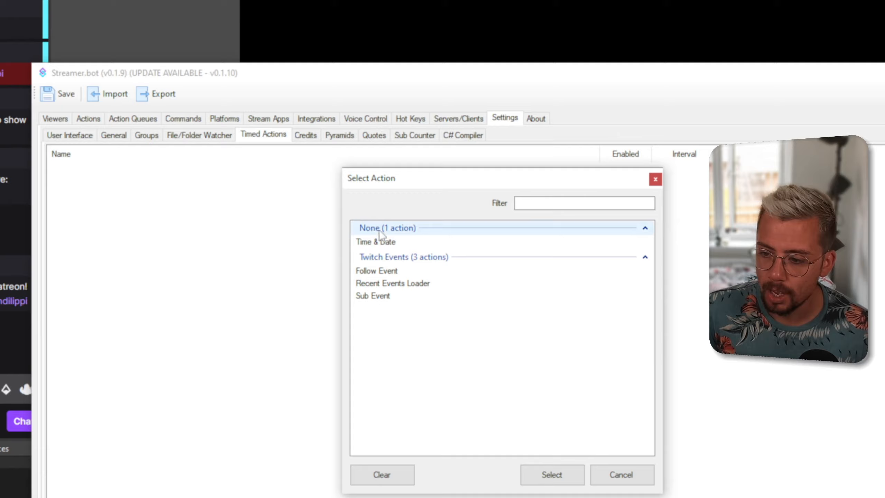
{"action": "left_click", "coordinate": [551, 474]}
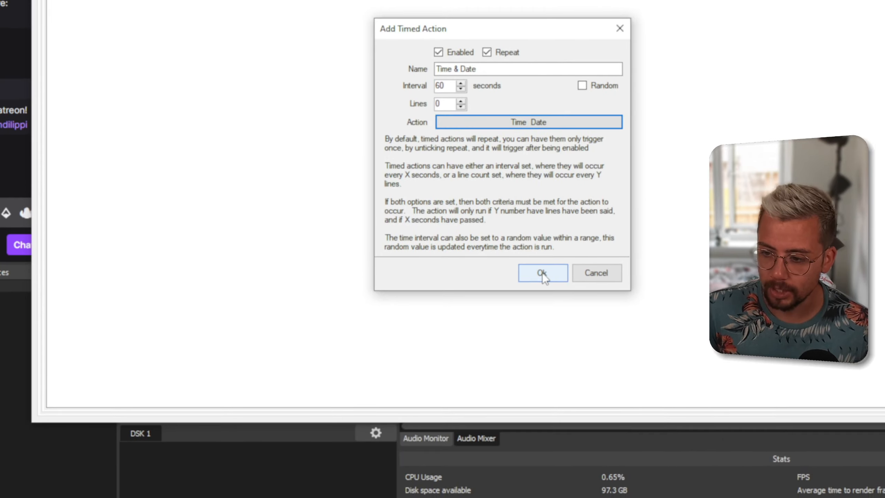
{"action": "left_click", "coordinate": [541, 273]}
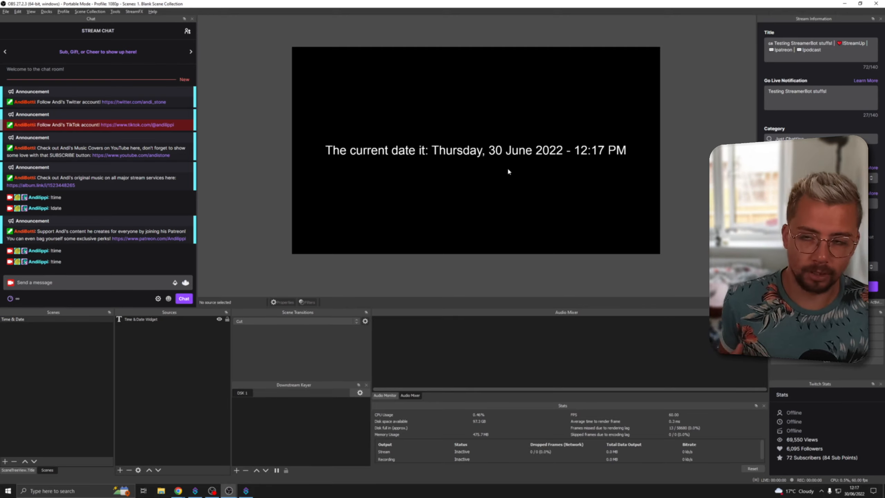
{"action": "mouse_move", "coordinate": [488, 127]}
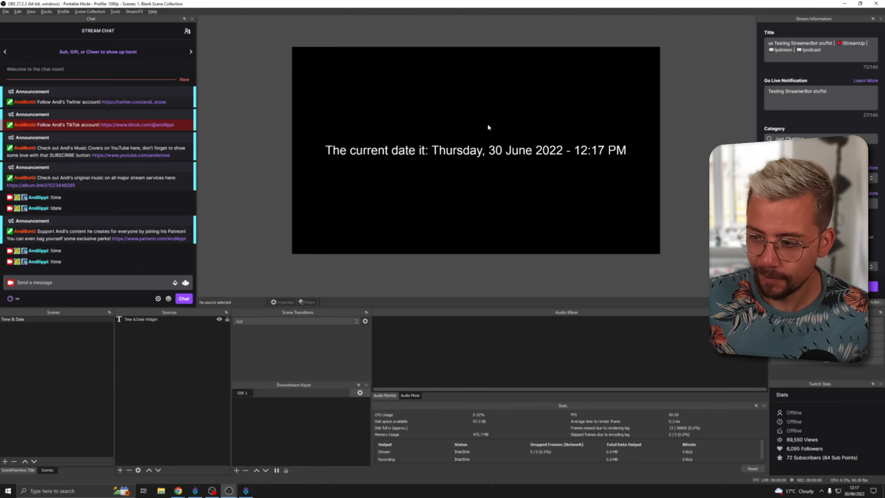
{"action": "mouse_move", "coordinate": [294, 437]}
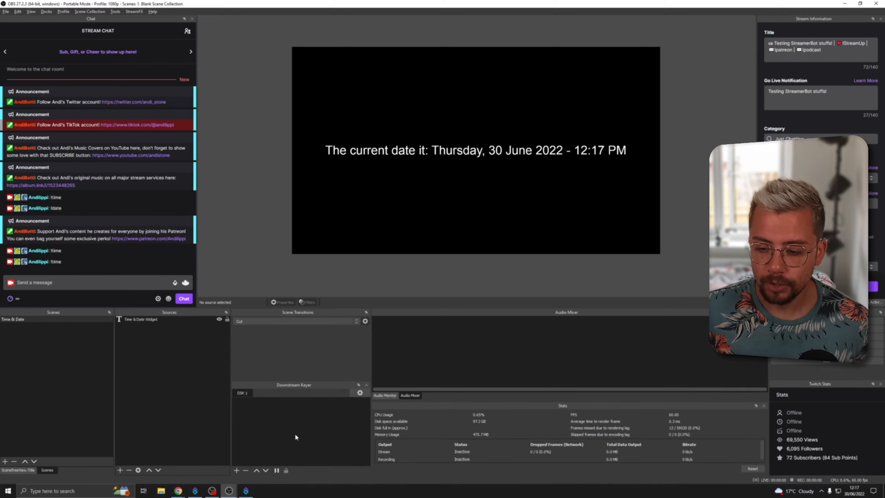
{"action": "mouse_move", "coordinate": [177, 490]}
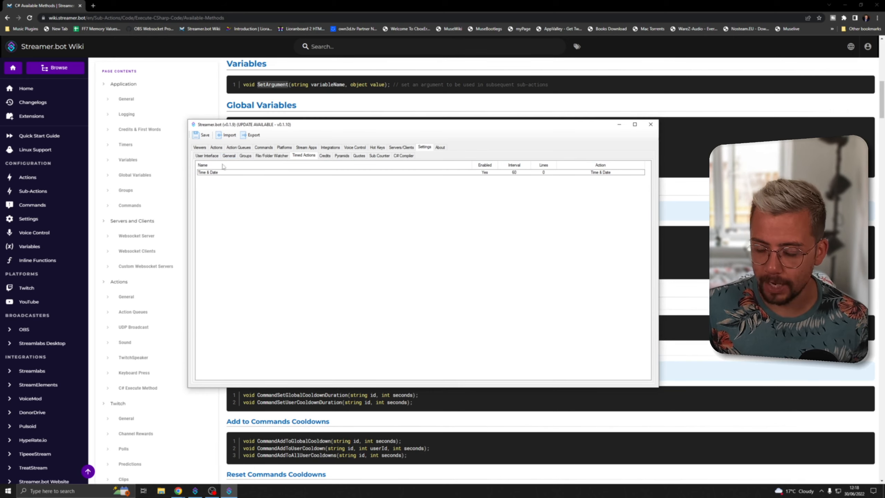
Open the Time & Date action's Execute Code sub-action from the Actions list
{"action": "left_click", "coordinate": [215, 148]}
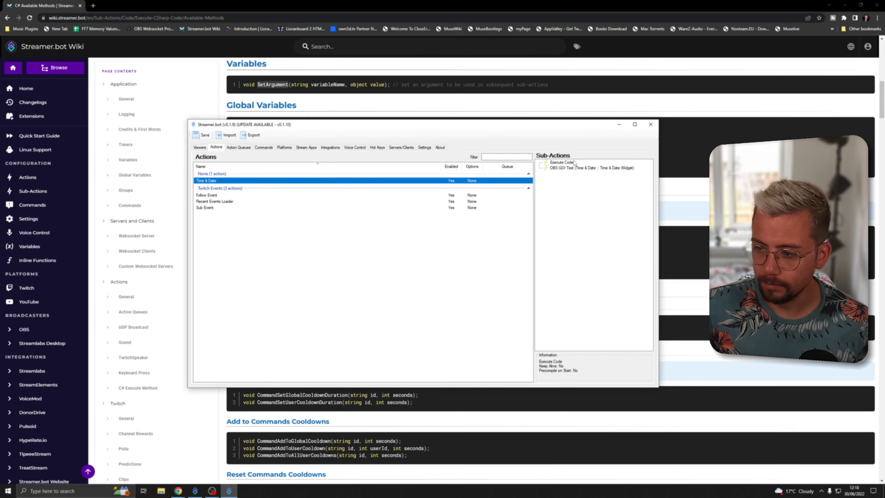
{"action": "double_click", "coordinate": [562, 162]}
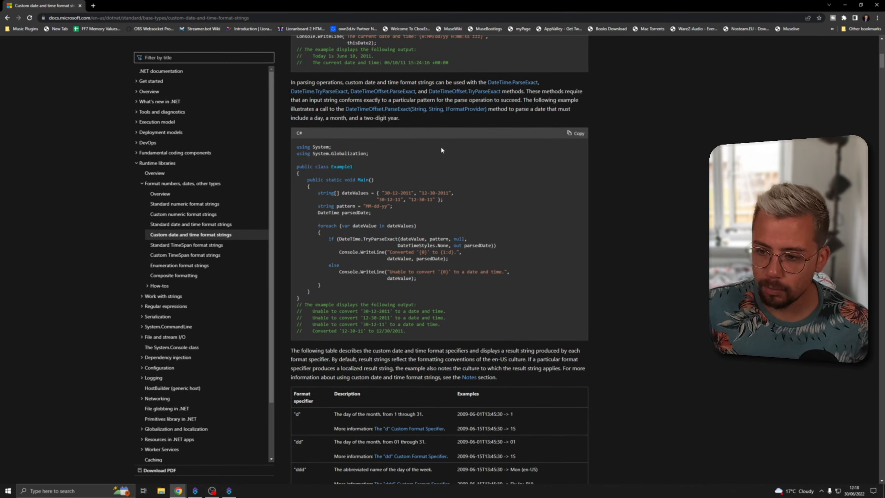
Browse the .NET custom date/time format specifier table, then return to Streamer.bot's code editor
{"action": "scroll", "scroll_direction": "down", "scroll_amount": 3}
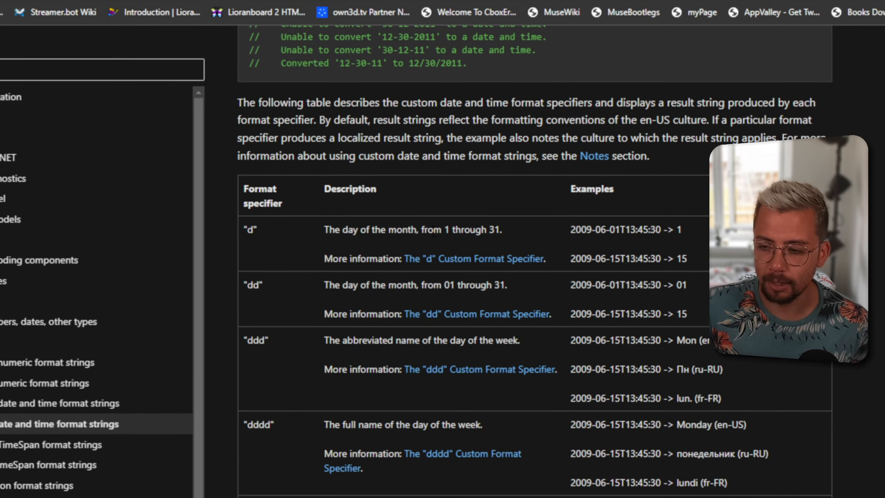
{"action": "mouse_move", "coordinate": [511, 237]}
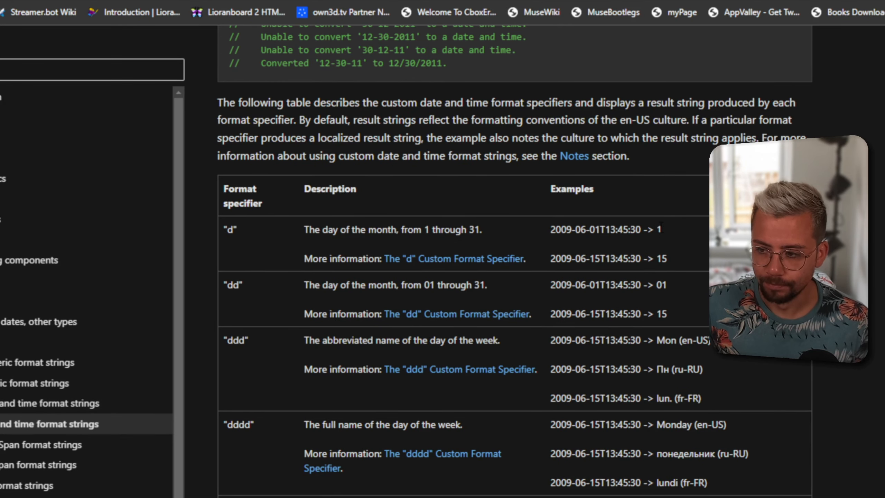
{"action": "scroll", "scroll_direction": "down", "scroll_amount": 3}
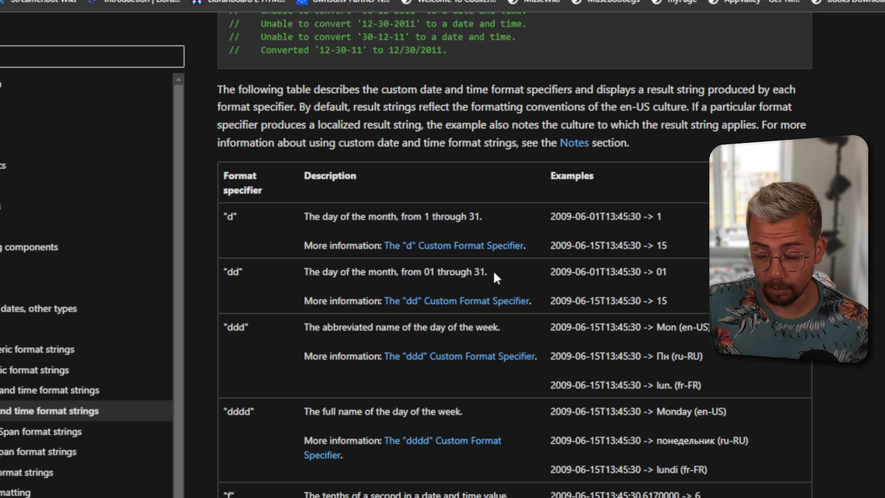
{"action": "scroll", "scroll_direction": "up", "scroll_amount": 3}
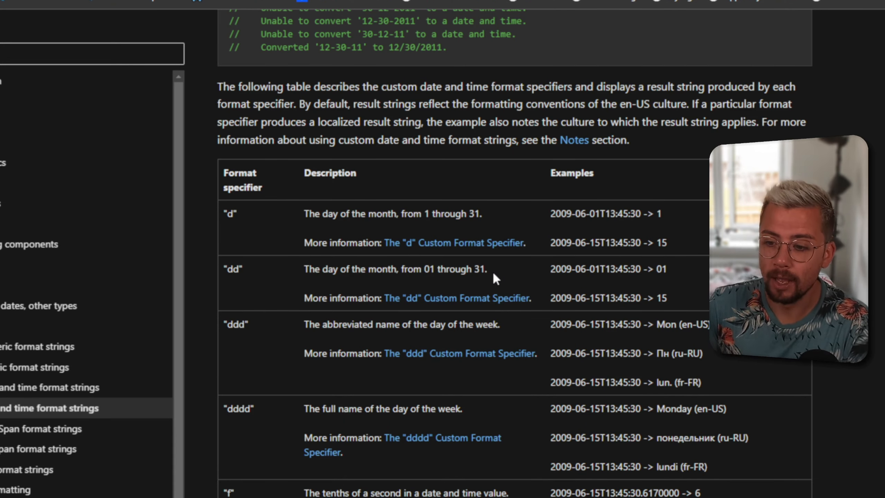
{"action": "scroll", "scroll_direction": "down", "scroll_amount": 3}
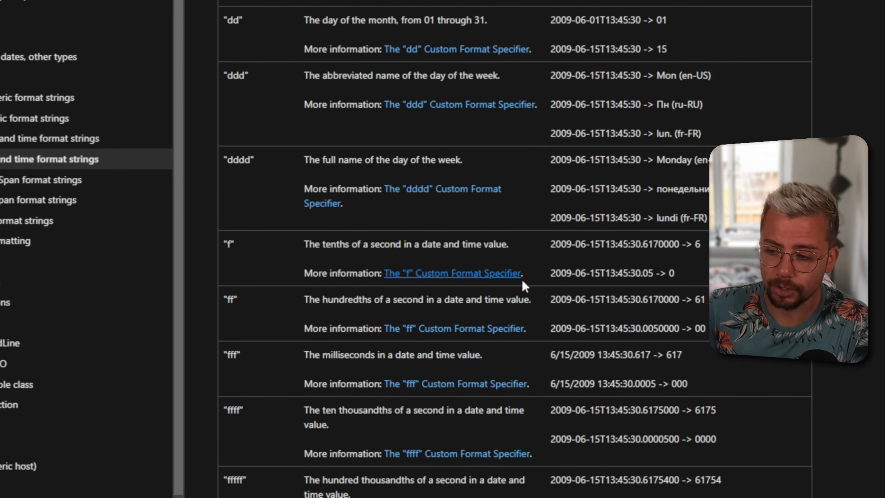
{"action": "scroll", "scroll_direction": "down", "scroll_amount": 3}
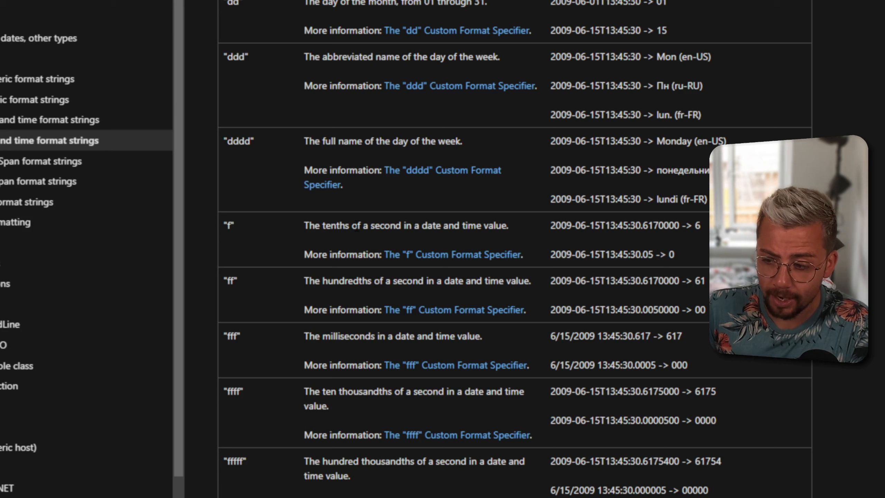
{"action": "scroll", "scroll_direction": "down", "scroll_amount": 3}
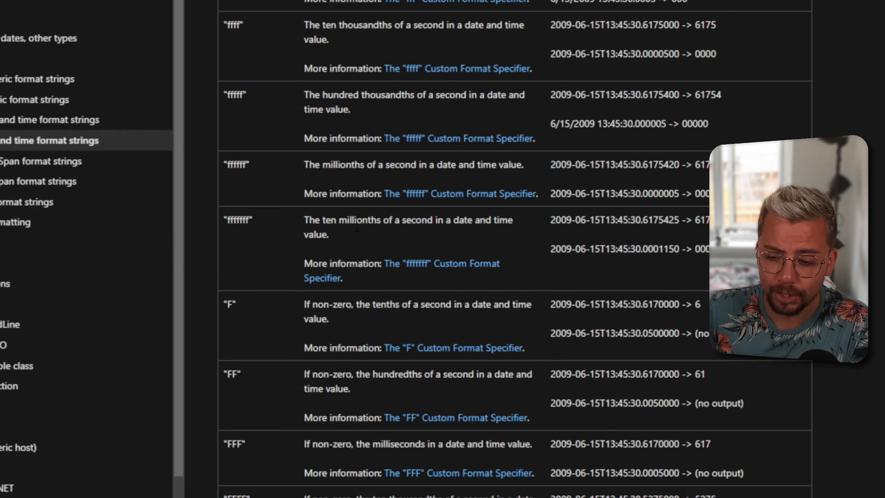
{"action": "scroll", "scroll_direction": "down", "scroll_amount": 3}
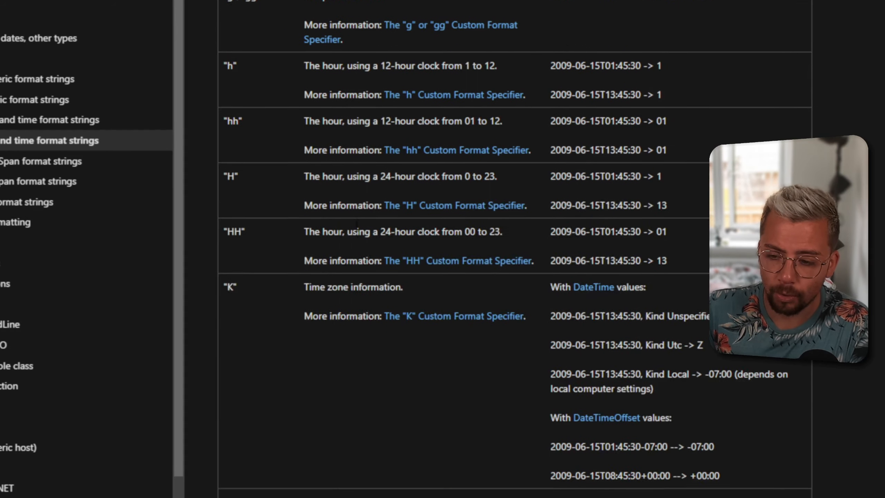
{"action": "scroll", "scroll_direction": "down", "scroll_amount": 3}
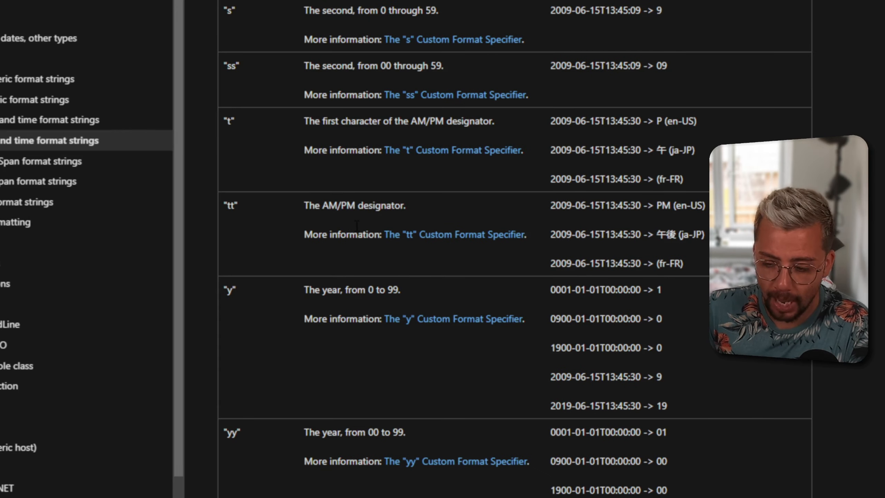
{"action": "scroll", "scroll_direction": "down", "scroll_amount": 3}
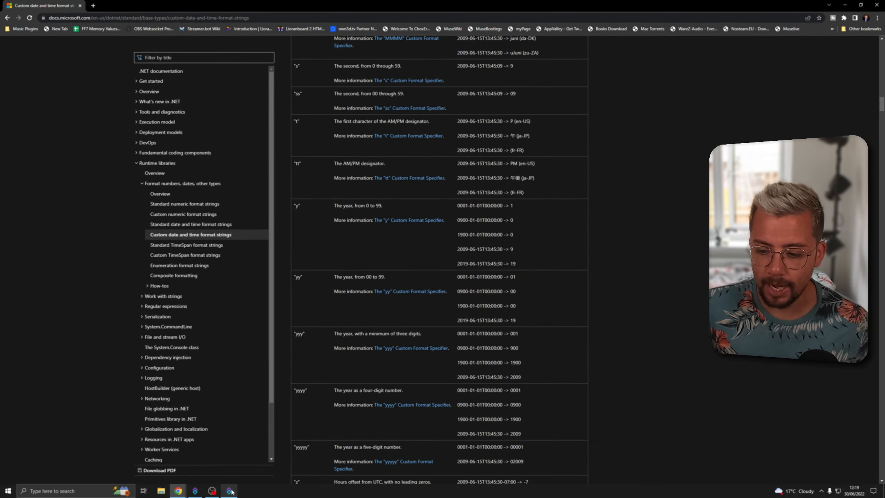
{"action": "left_click", "coordinate": [228, 490]}
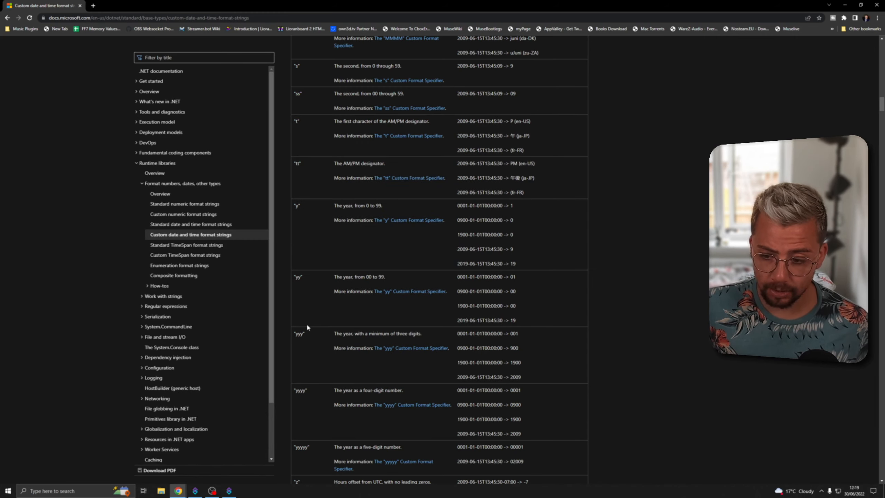
{"action": "left_click", "coordinate": [229, 491]}
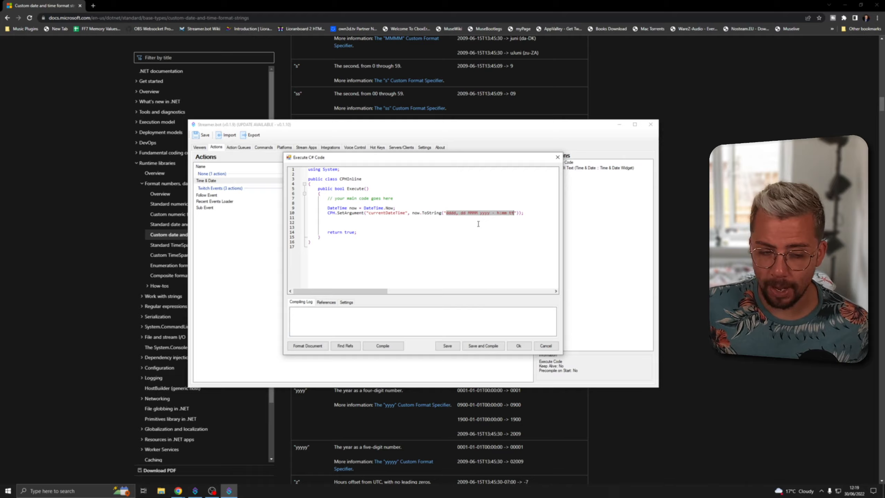